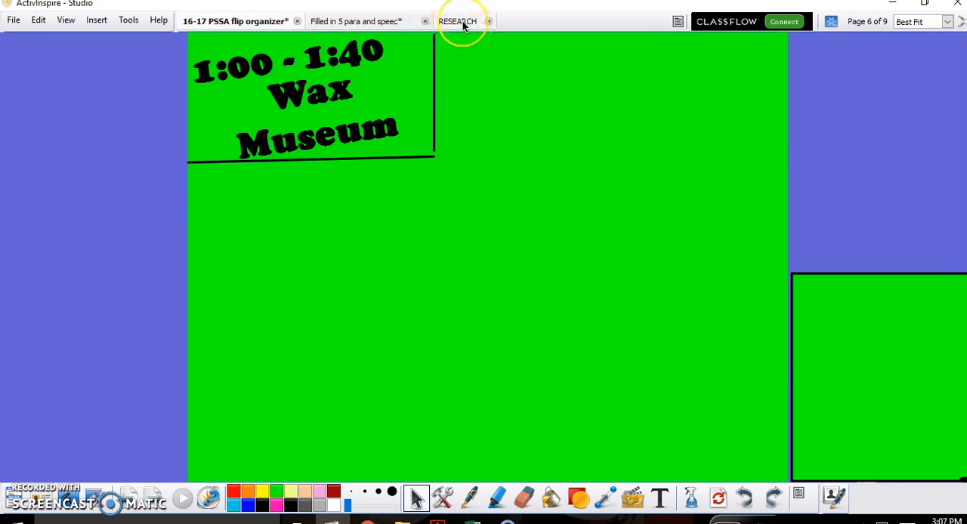
# Open the RESEARCH flipchart to show the biography project outline.
pyautogui.click(458, 21)
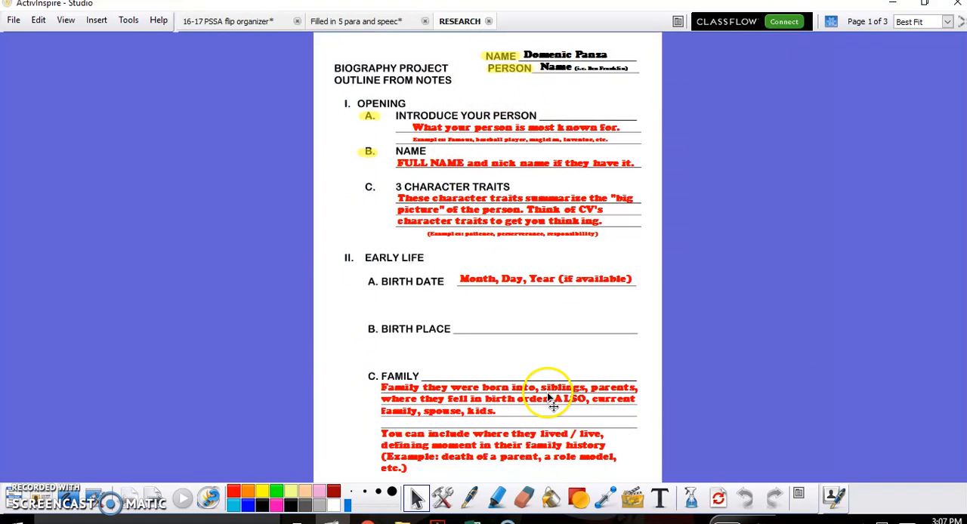
pyautogui.moveTo(527, 349)
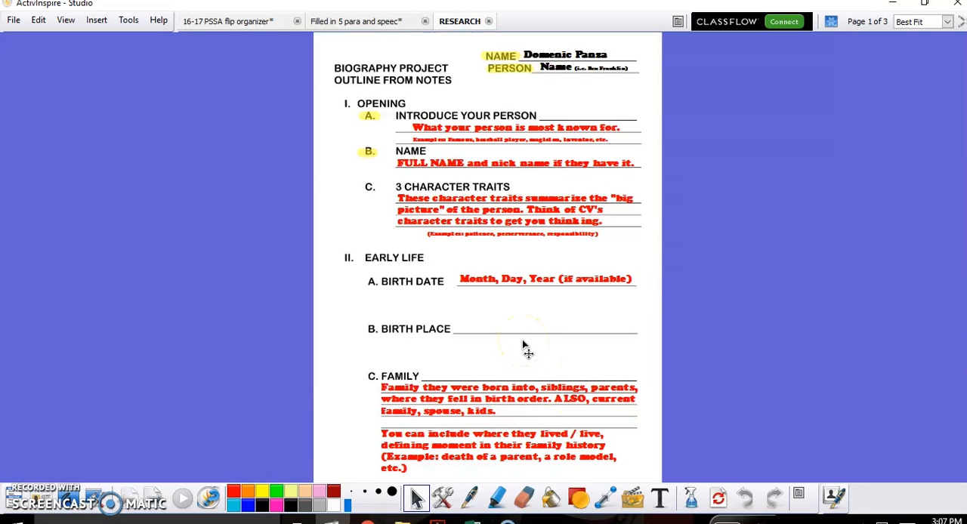
pyautogui.moveTo(471, 346)
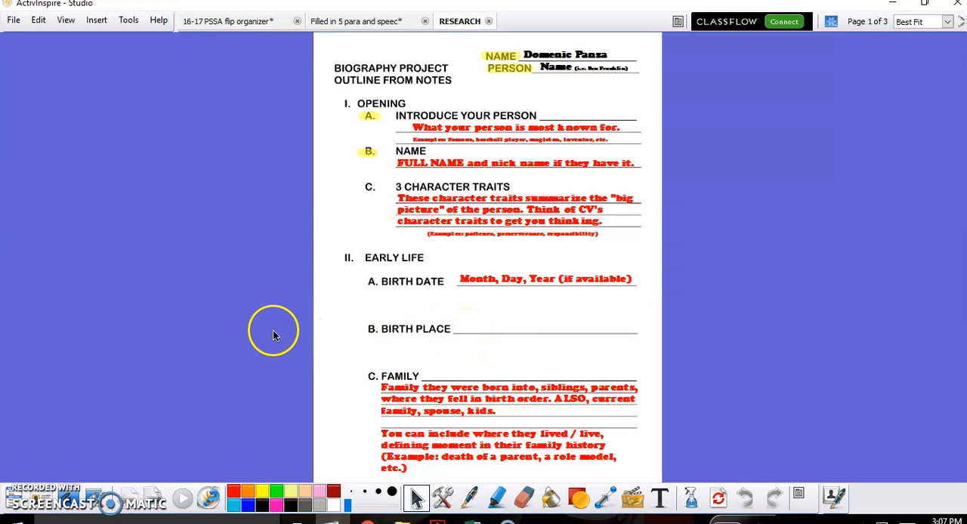
pyautogui.moveTo(279, 332)
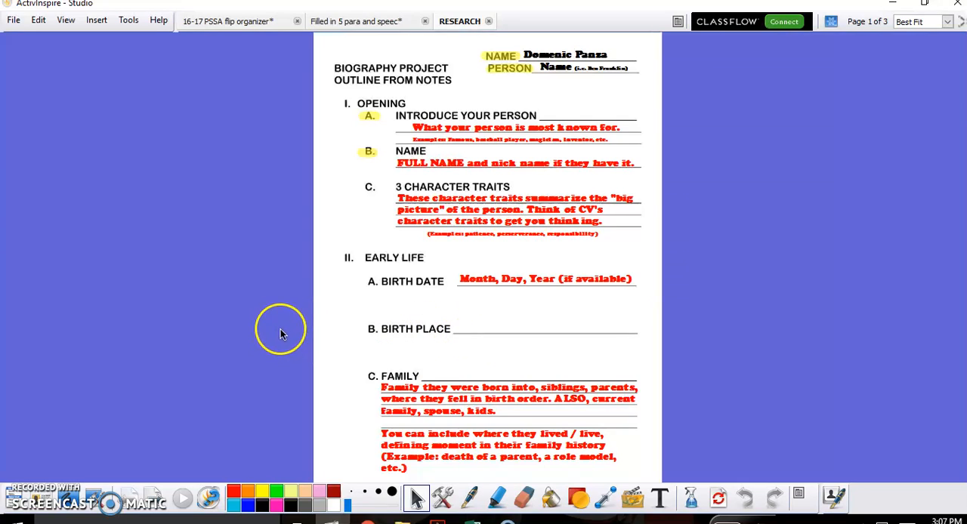
pyautogui.moveTo(276, 287)
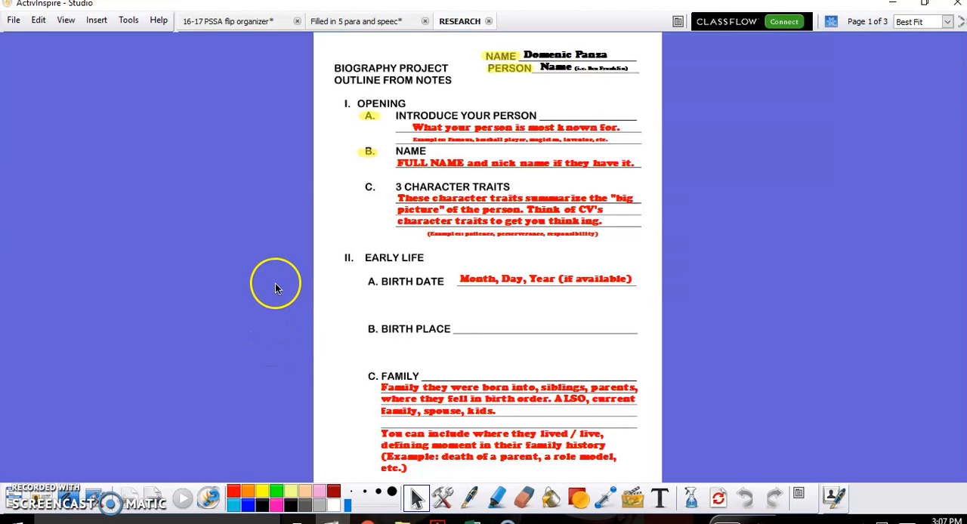
# Switch to the 'Filled in 5 para and speech' flipchart's Introduction page.
pyautogui.click(364, 20)
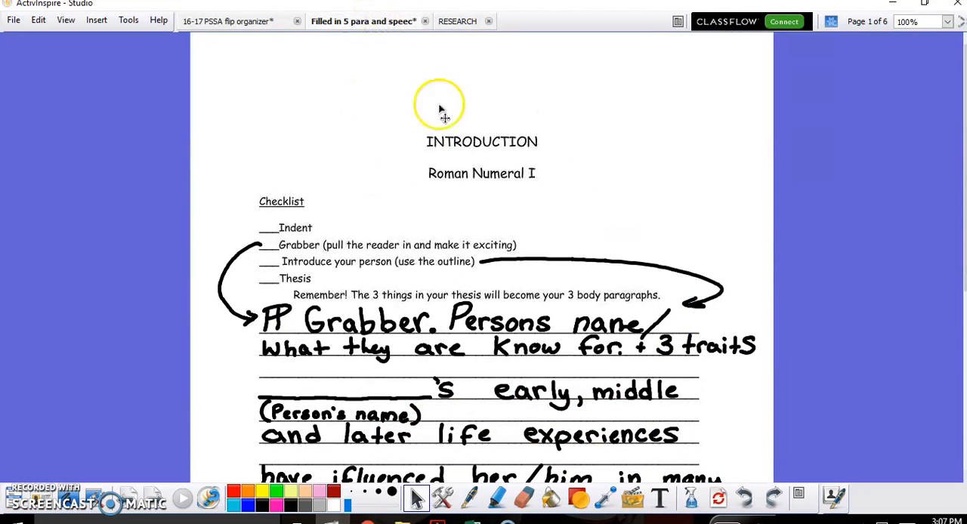
pyautogui.moveTo(580, 223)
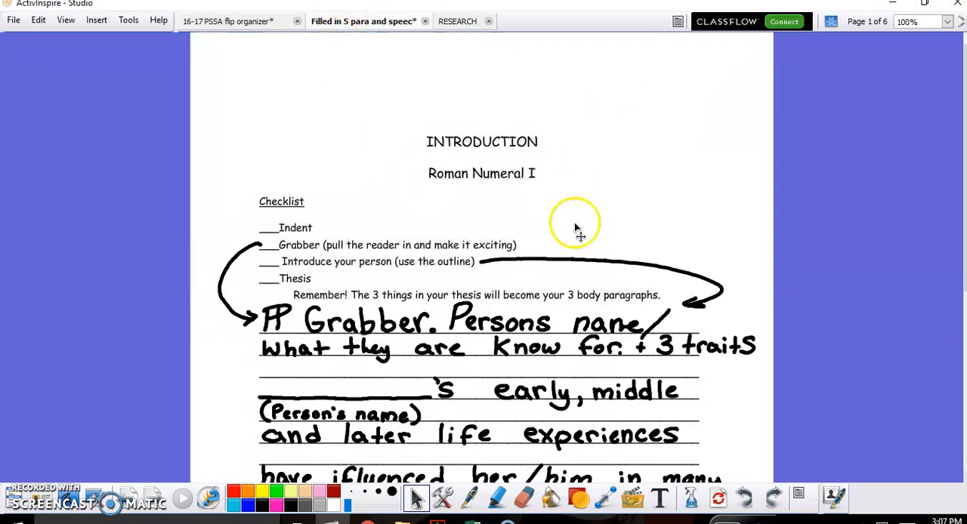
pyautogui.moveTo(747, 193)
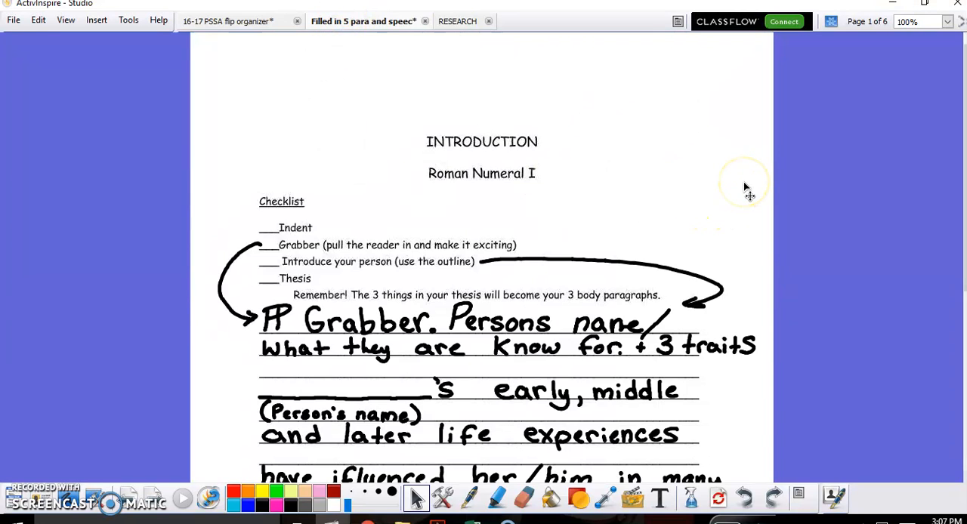
pyautogui.moveTo(747, 192)
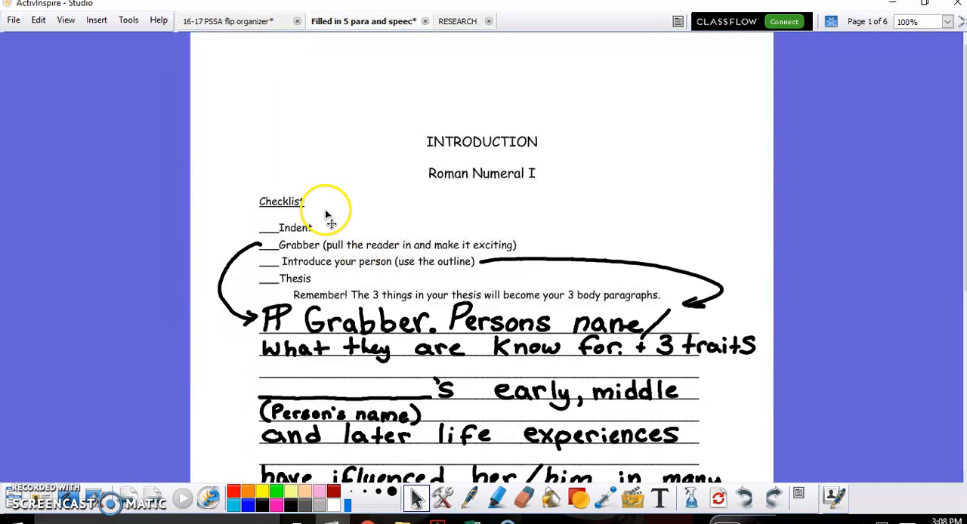
pyautogui.moveTo(285, 325)
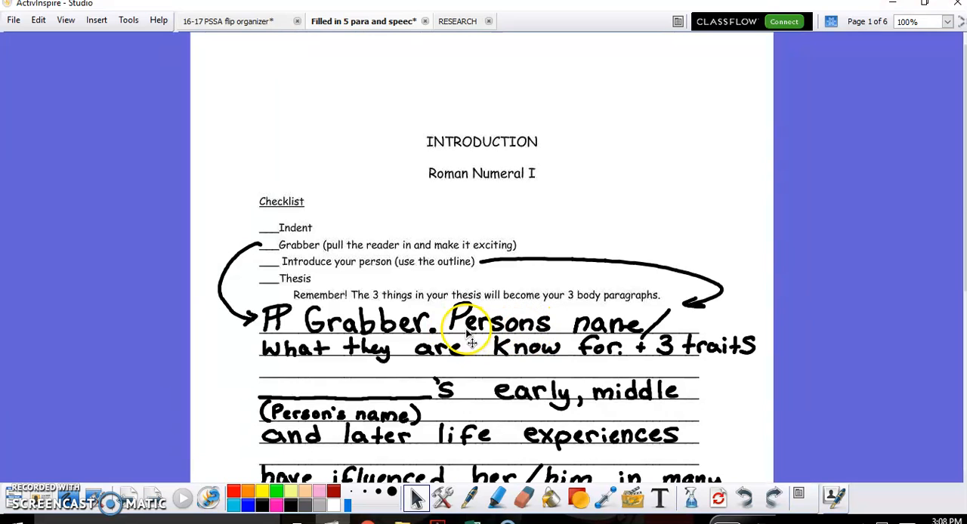
pyautogui.moveTo(502, 378)
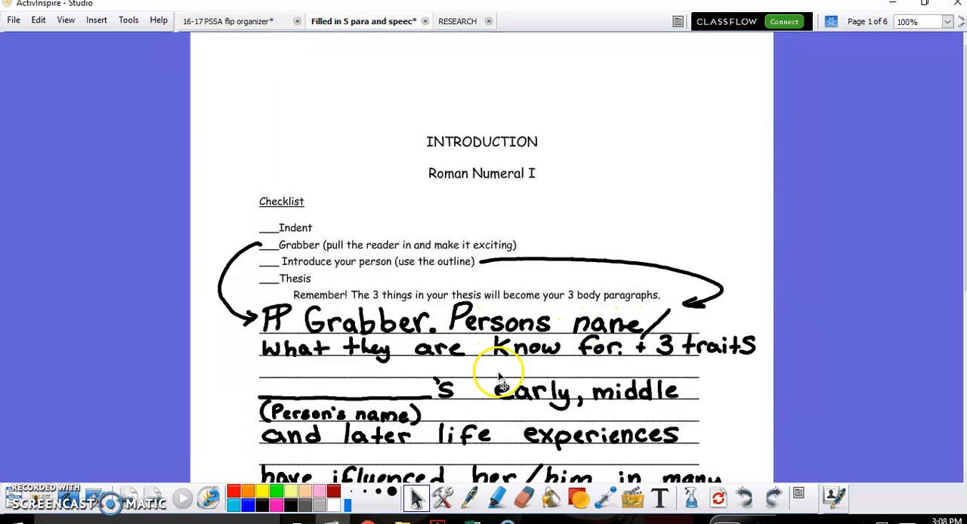
pyautogui.moveTo(593, 367)
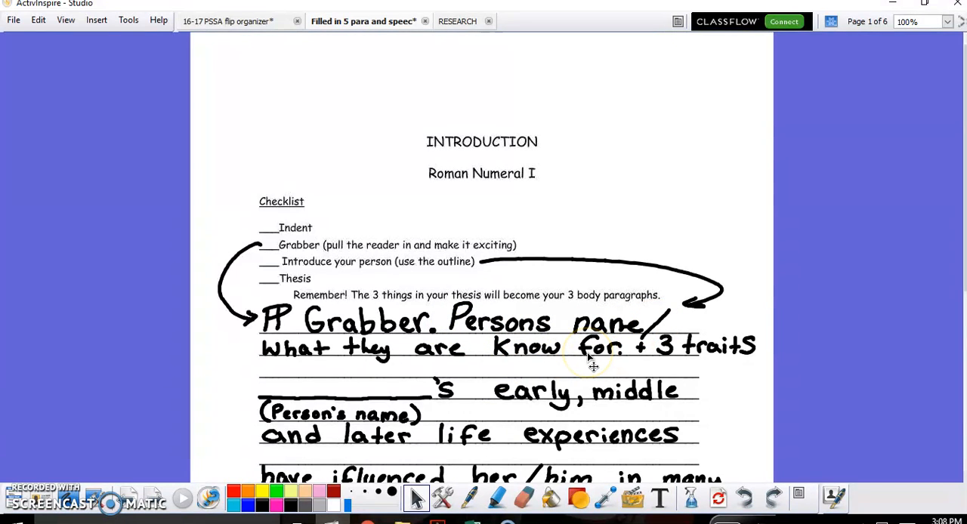
pyautogui.moveTo(487, 332)
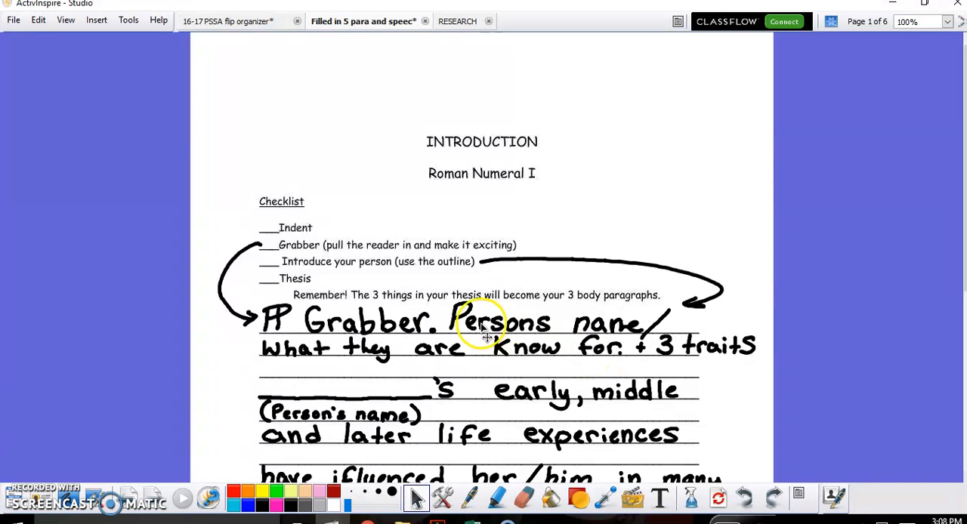
pyautogui.moveTo(491, 354)
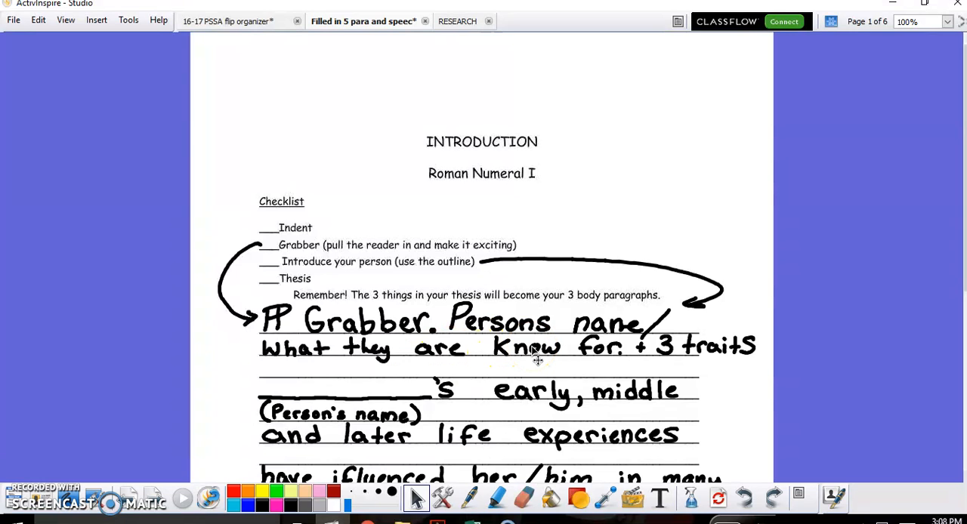
pyautogui.moveTo(732, 347)
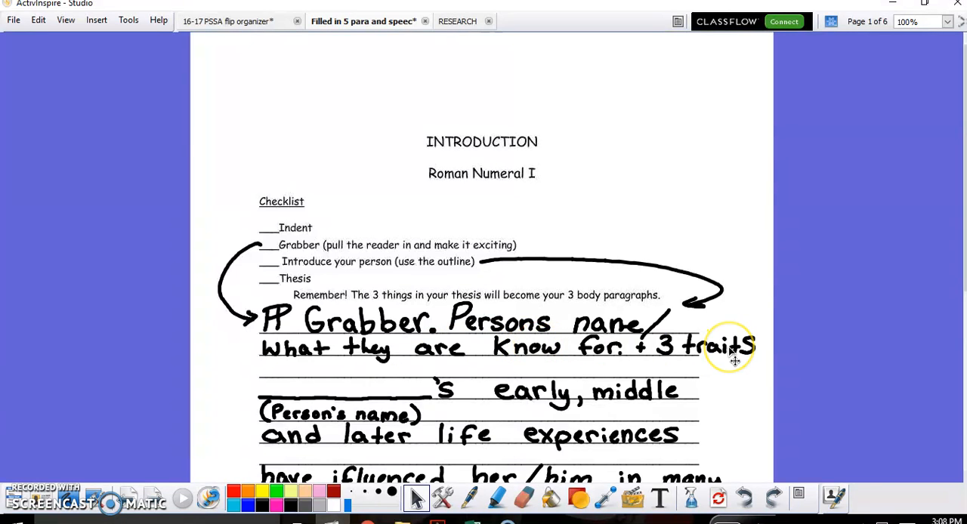
pyautogui.moveTo(385, 413)
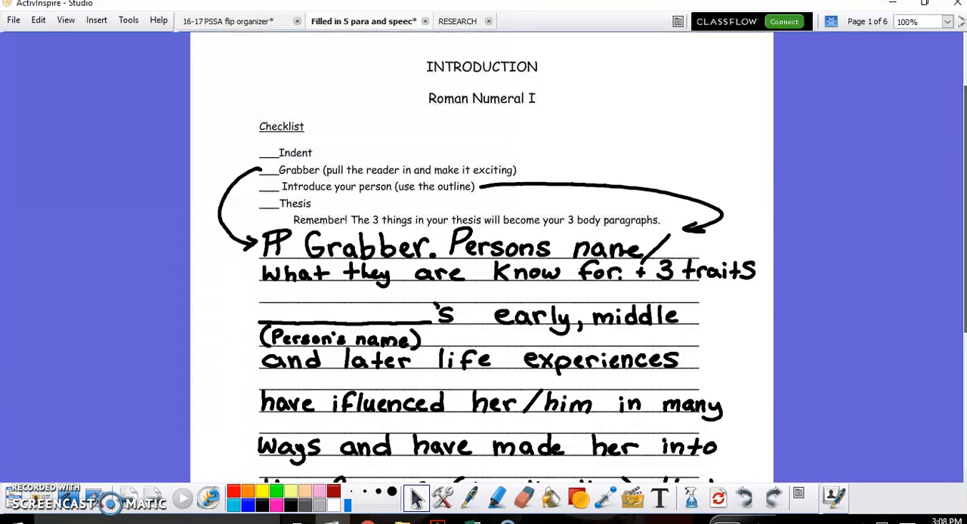
# Scroll the introduction, then return to the essay flipchart's Early Life page.
pyautogui.scroll(-3)
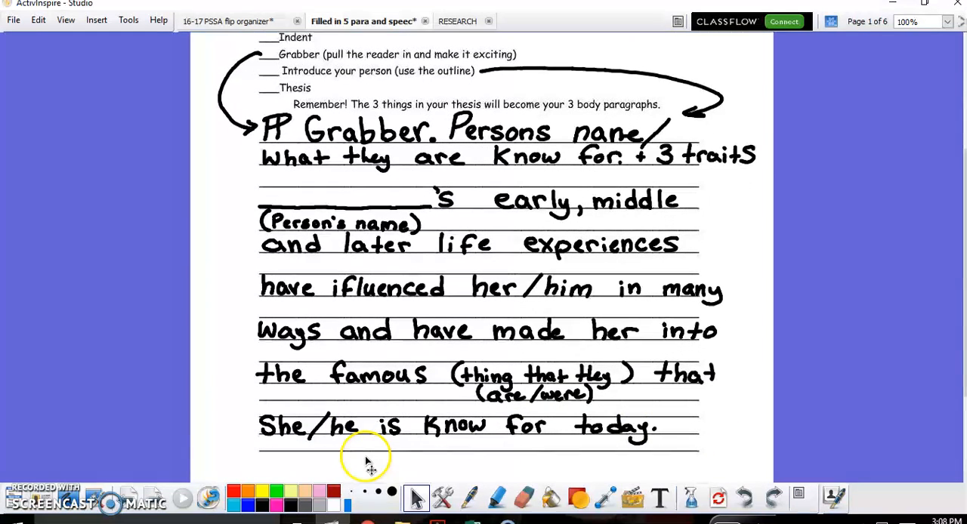
pyautogui.moveTo(721, 223)
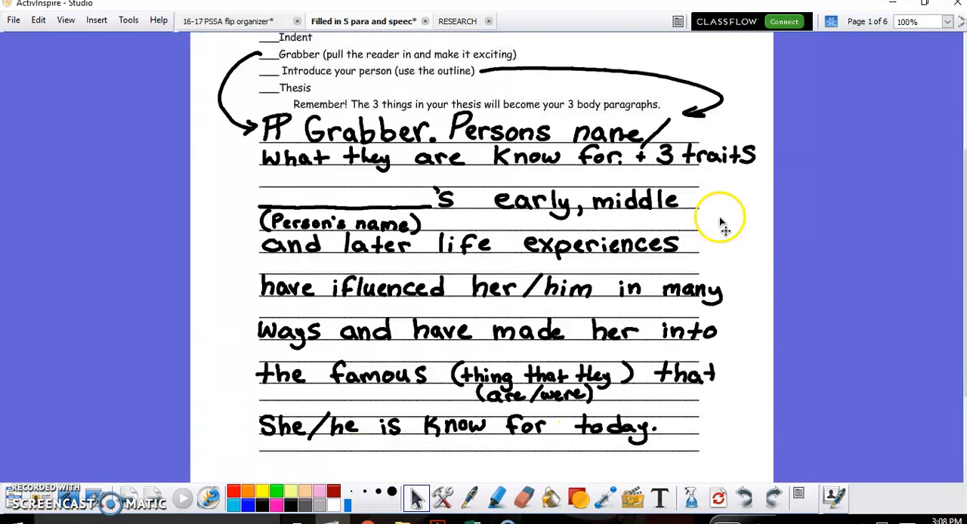
pyautogui.moveTo(587, 253)
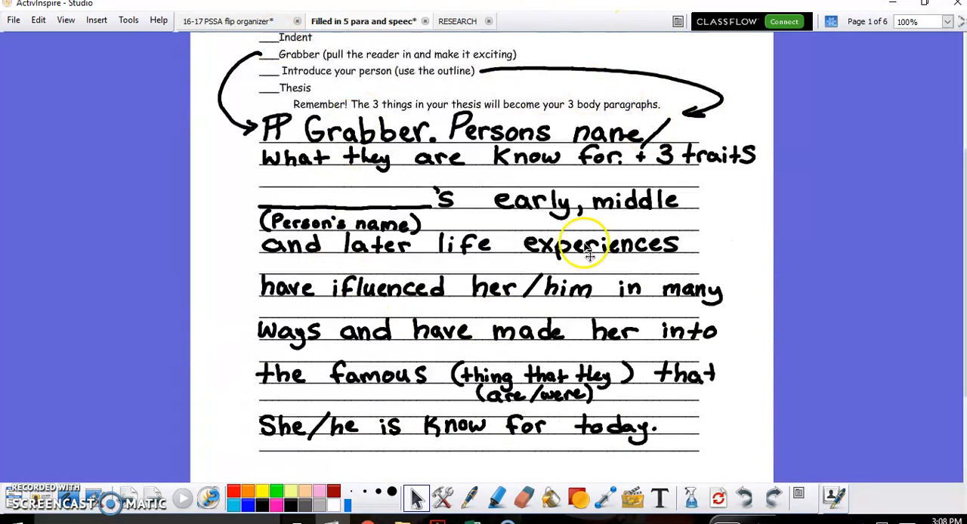
pyautogui.moveTo(400, 253)
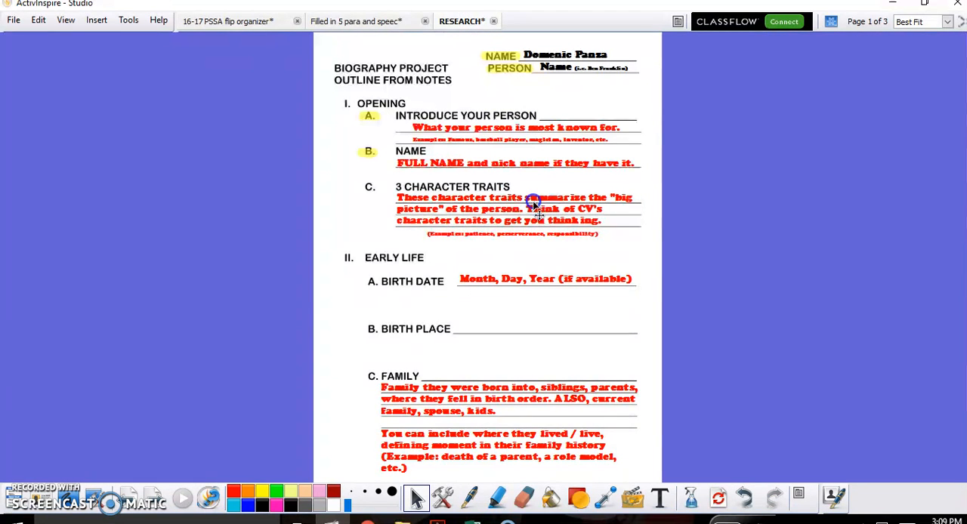
pyautogui.click(355, 20)
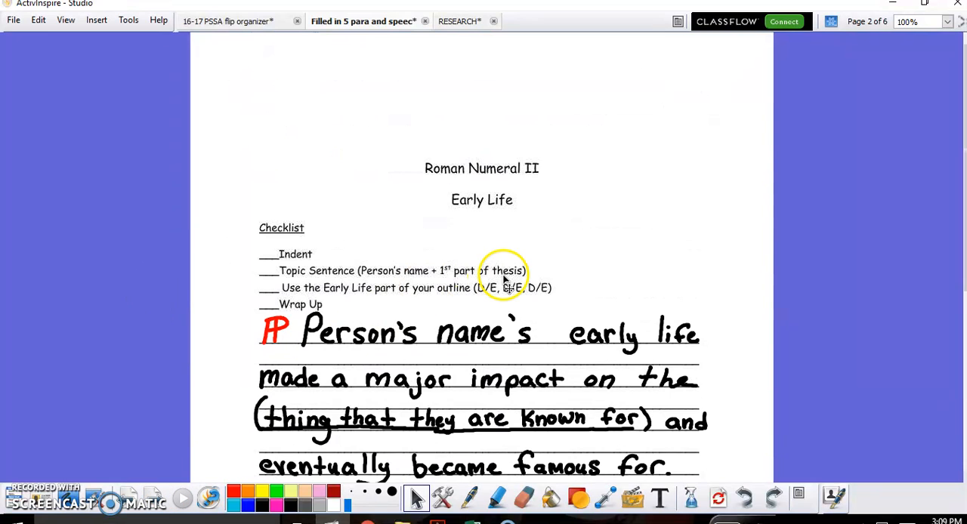
pyautogui.moveTo(654, 219)
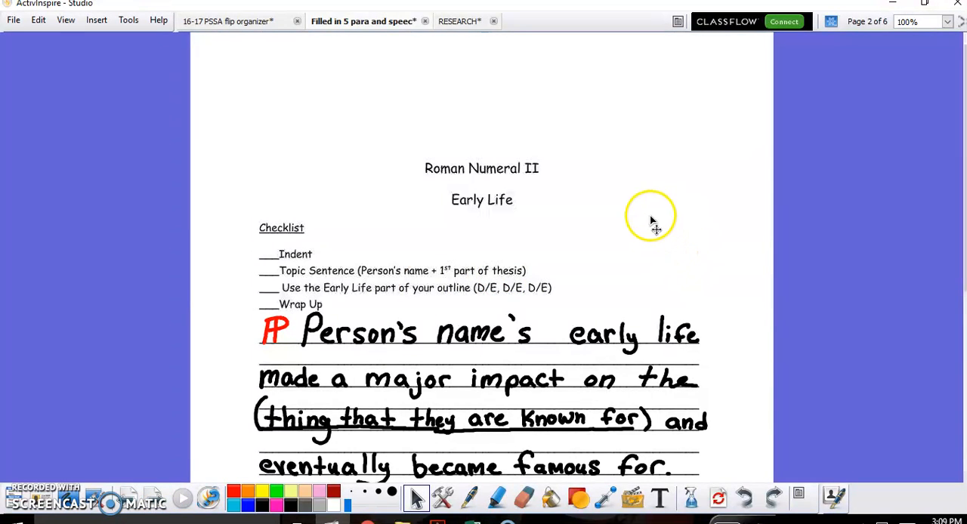
pyautogui.moveTo(495, 217)
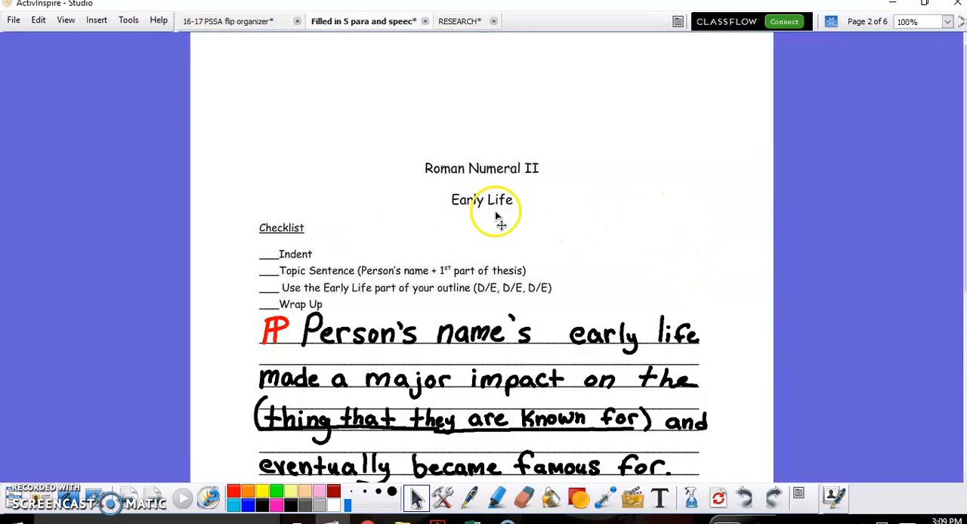
pyautogui.moveTo(275, 219)
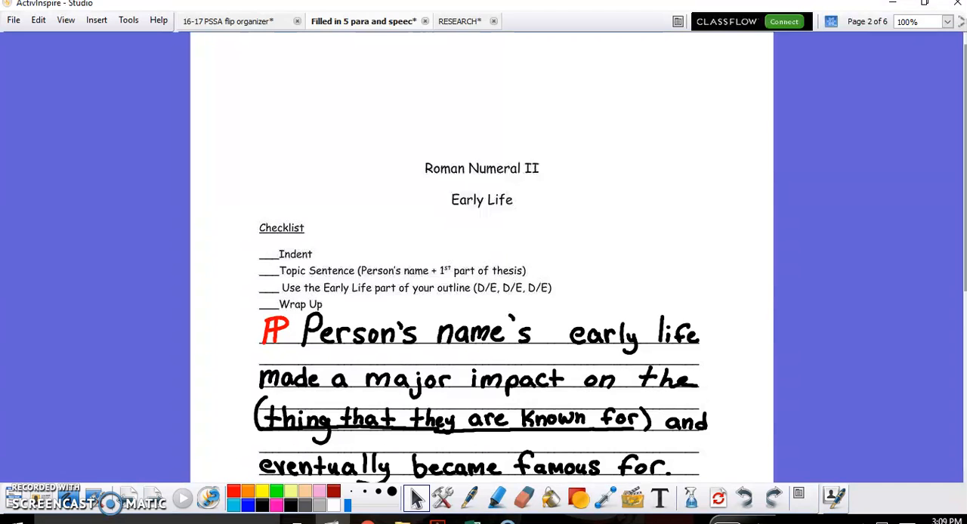
# Scroll up to show the full Early Life topic sentence template.
pyautogui.scroll(3)
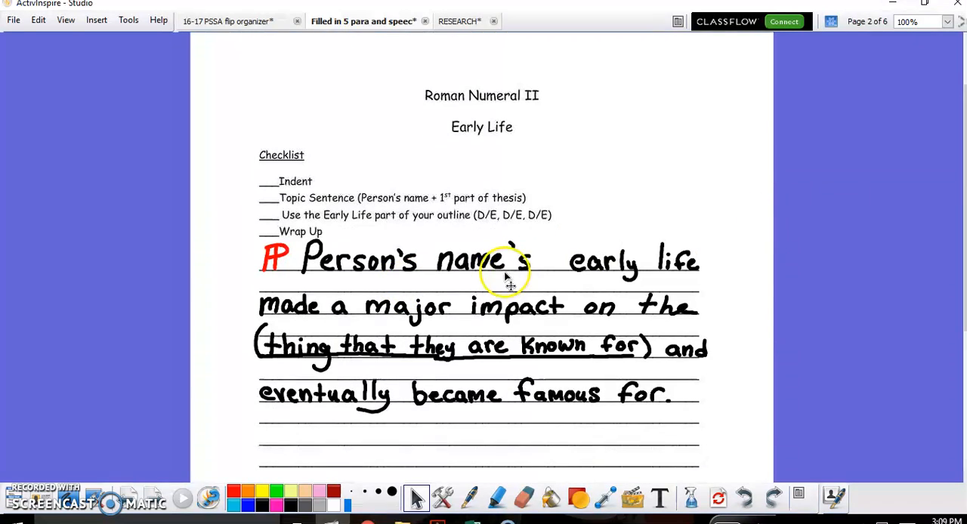
pyautogui.moveTo(627, 317)
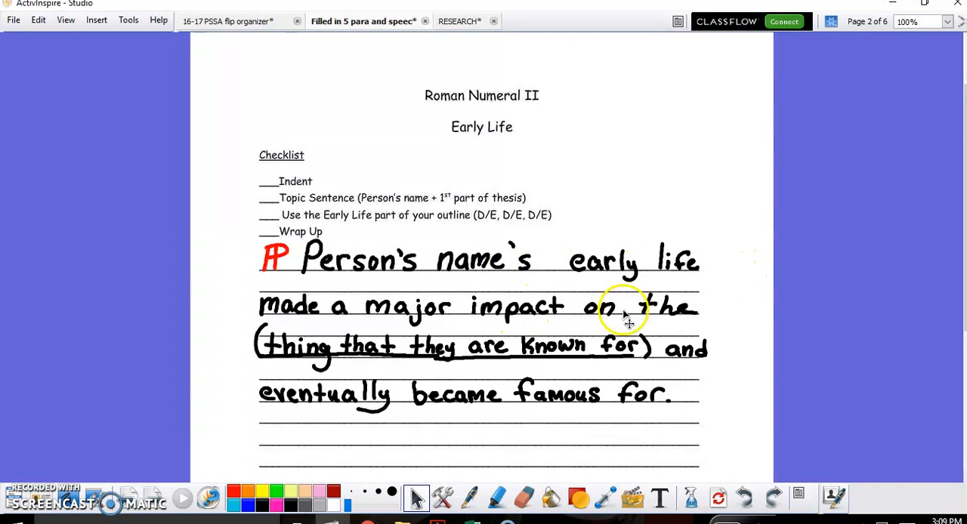
pyautogui.moveTo(518, 340)
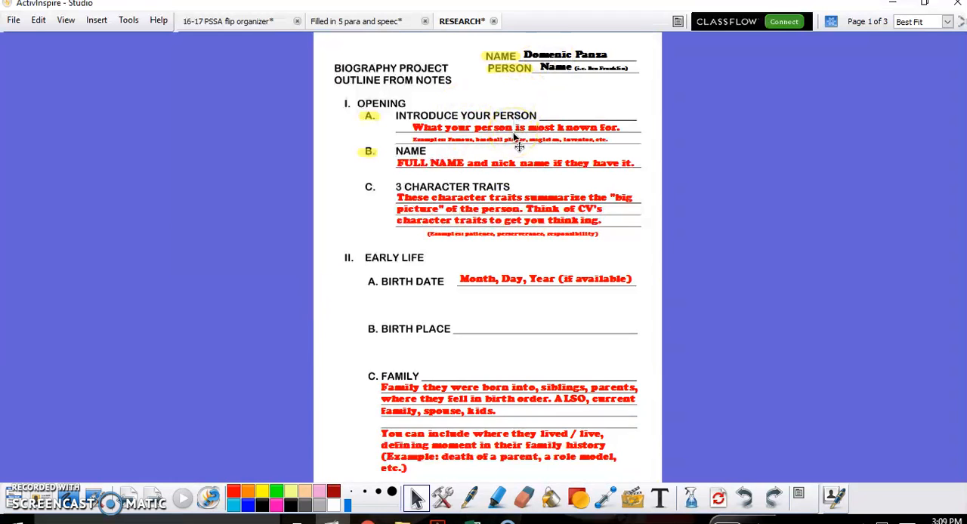
pyautogui.moveTo(363, 21)
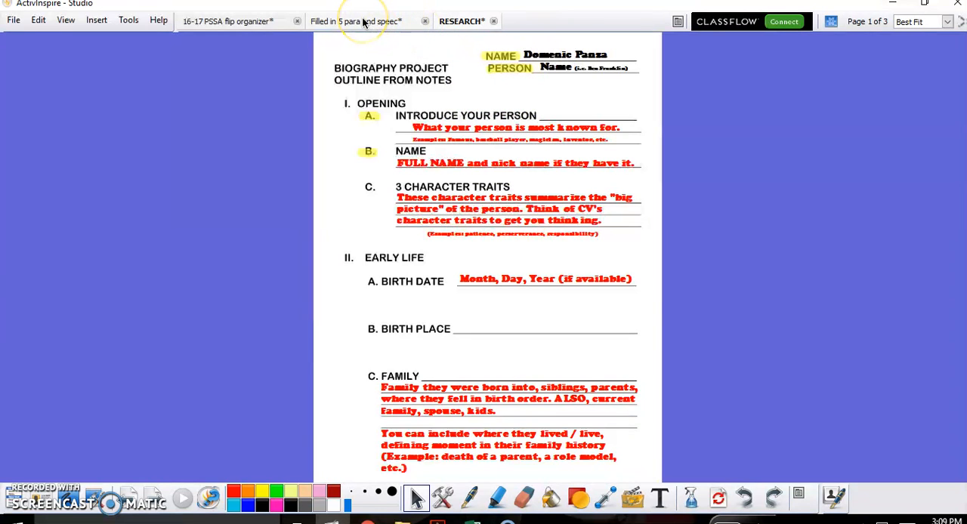
# Return to the essay flipchart's Roman Numeral II Early Life page.
pyautogui.click(362, 20)
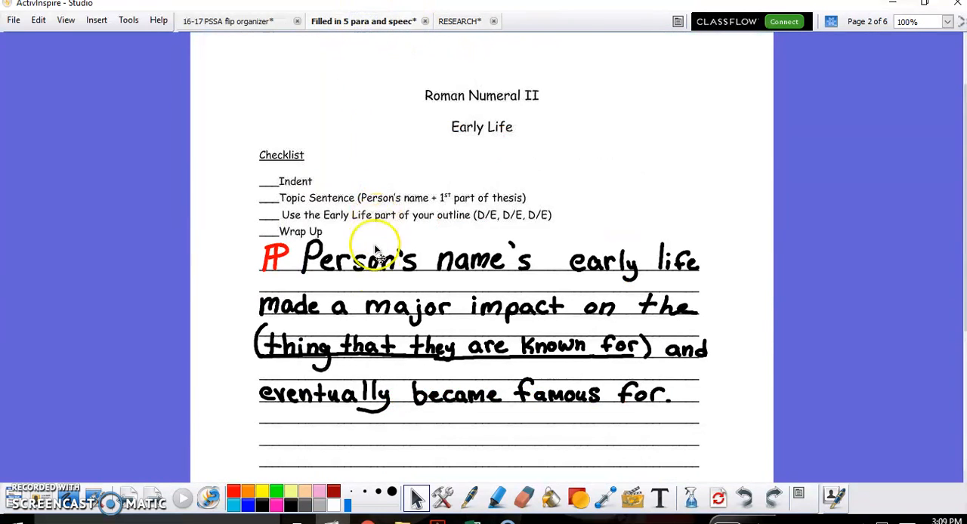
pyautogui.moveTo(633, 266)
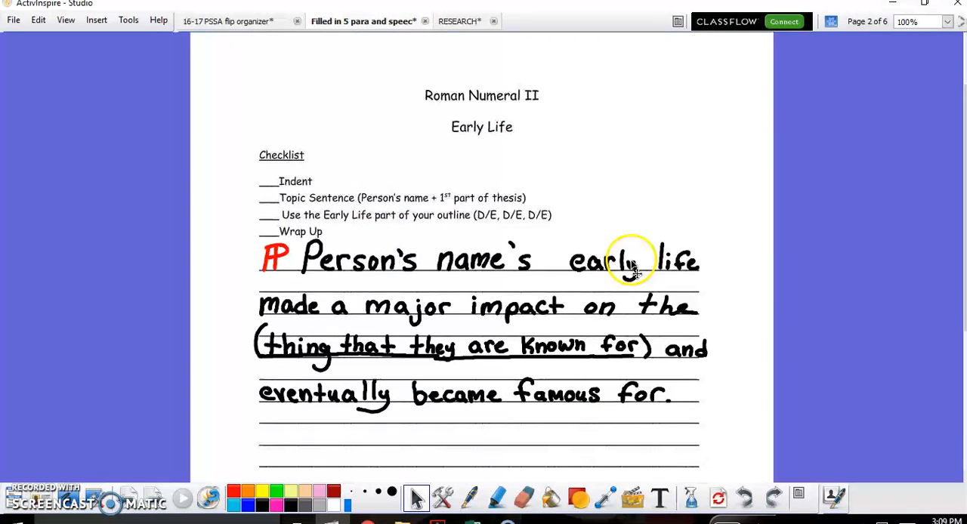
pyautogui.moveTo(729, 317)
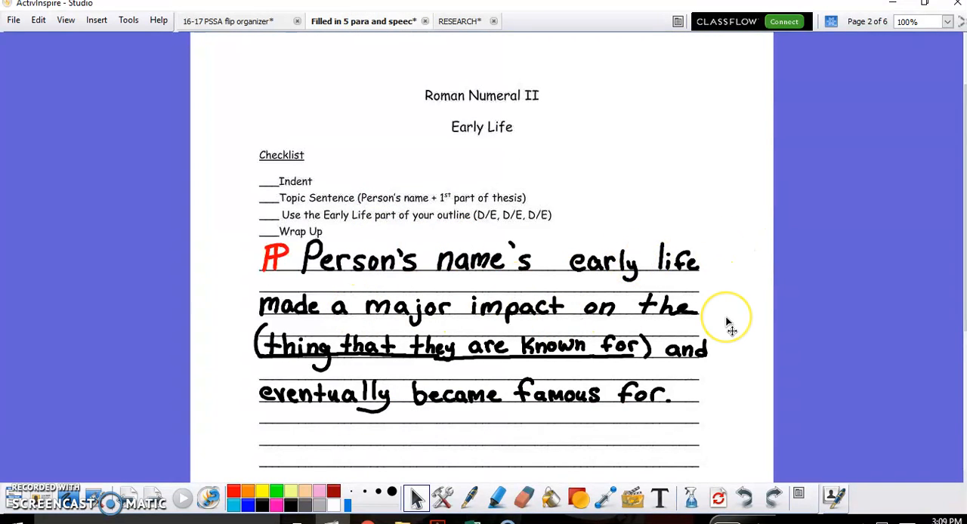
pyautogui.moveTo(465, 343)
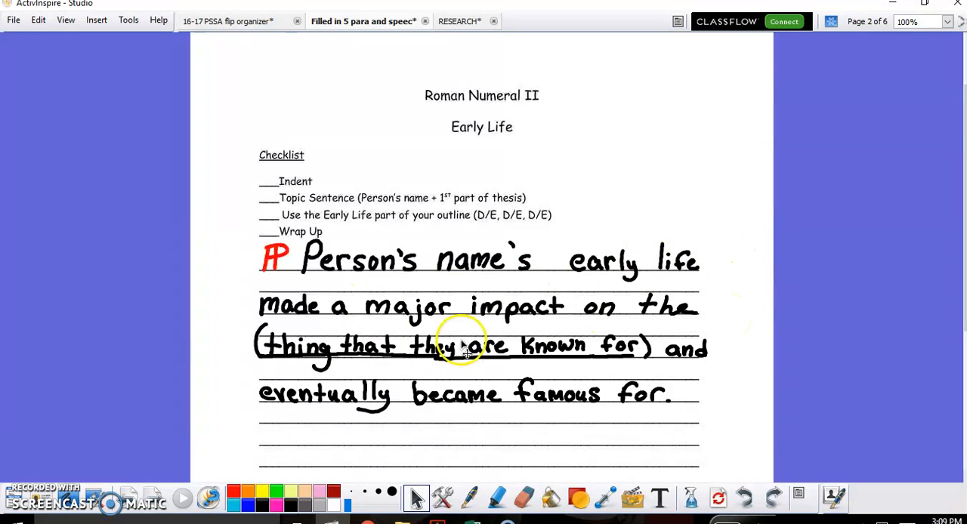
pyautogui.moveTo(552, 408)
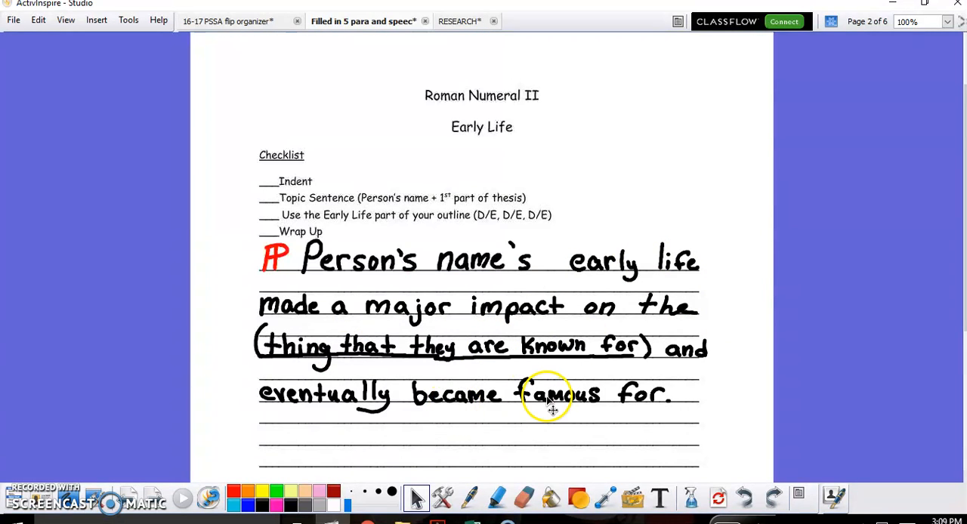
pyautogui.moveTo(686, 419)
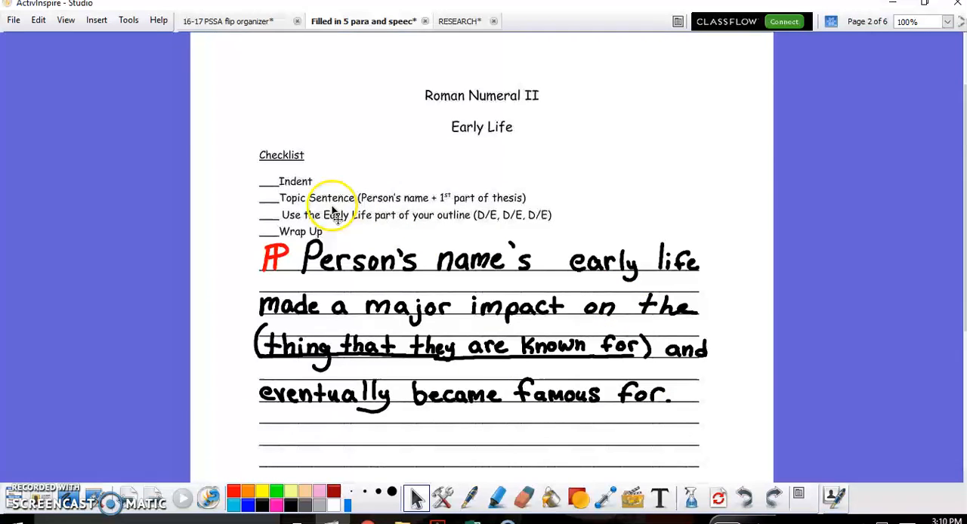
pyautogui.moveTo(314, 230)
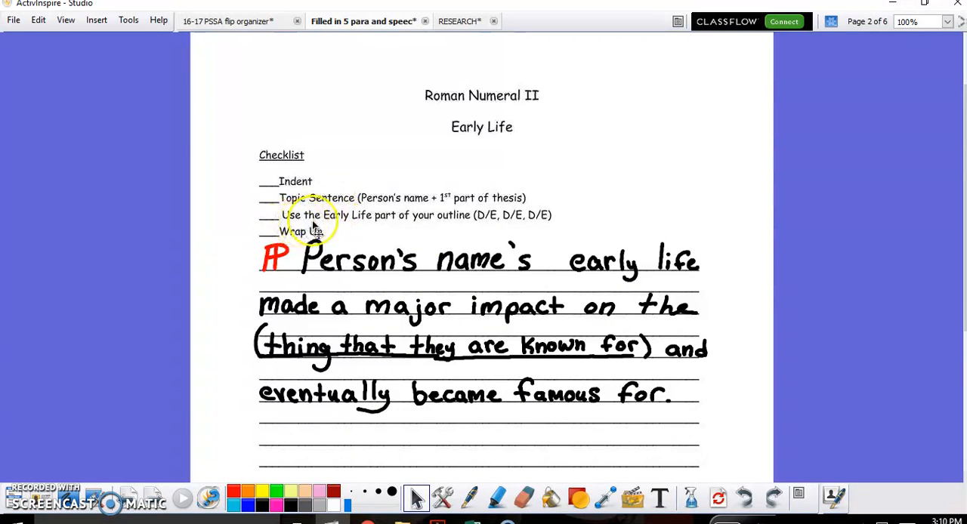
pyautogui.moveTo(407, 230)
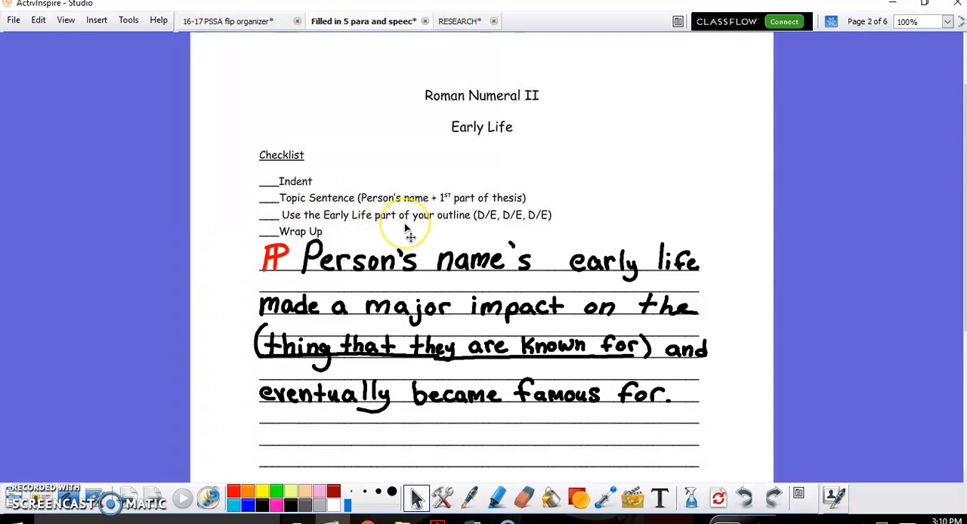
pyautogui.moveTo(498, 234)
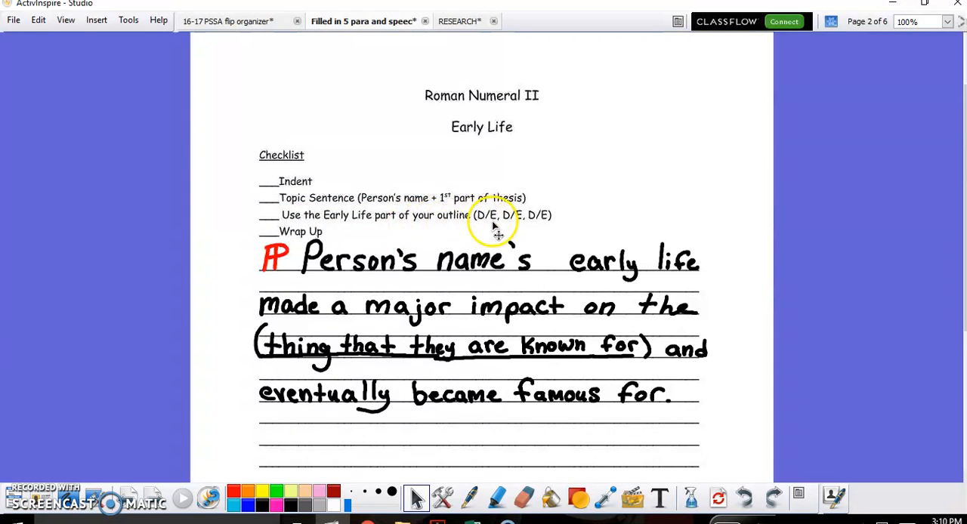
pyautogui.moveTo(544, 219)
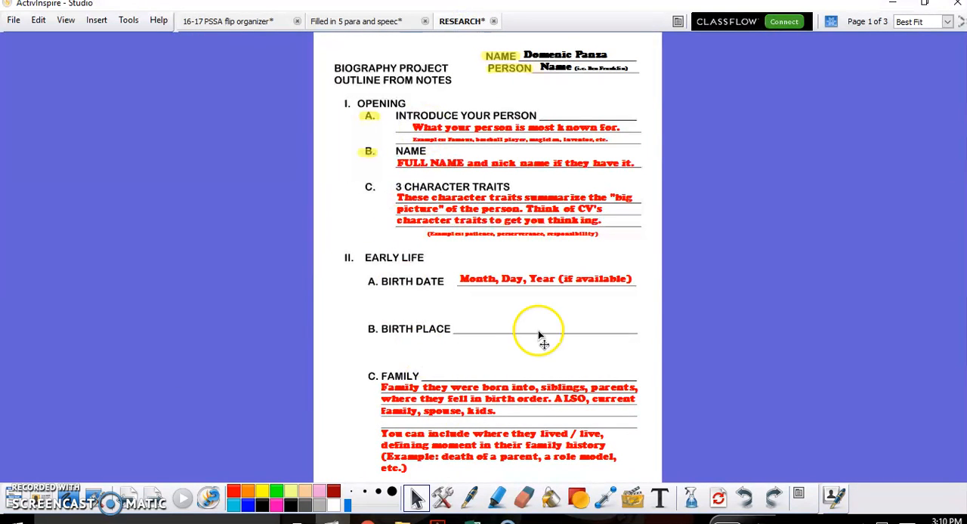
pyautogui.moveTo(440, 355)
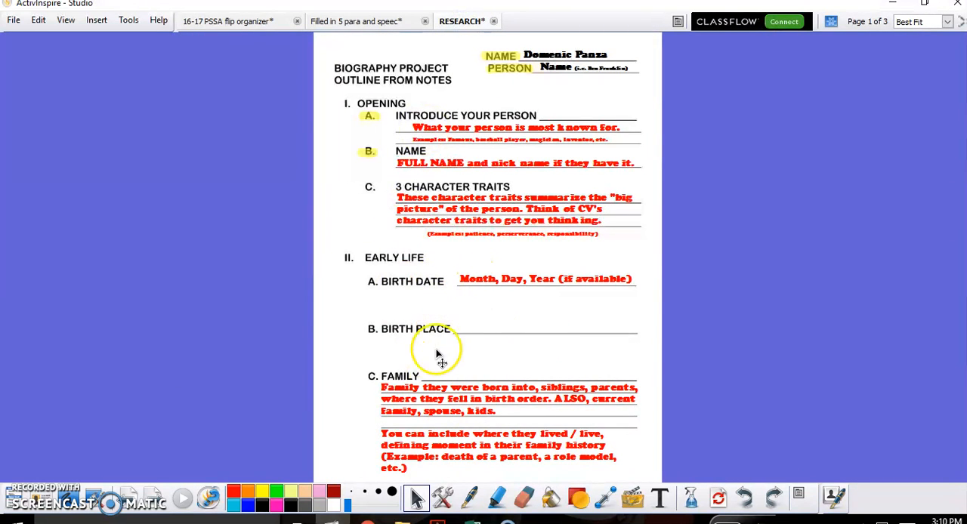
# Scroll the outline to Middle Life, then return to the essay flipchart.
pyautogui.scroll(-3)
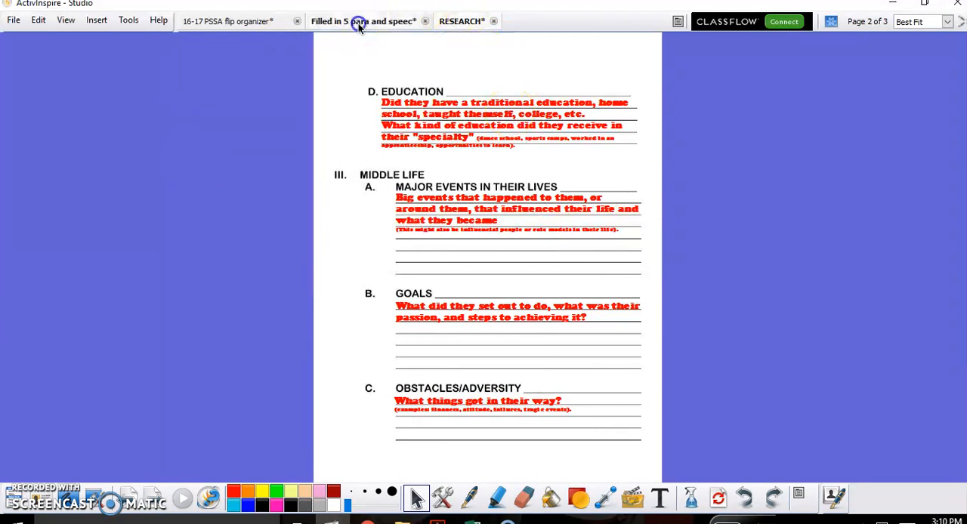
pyautogui.click(362, 21)
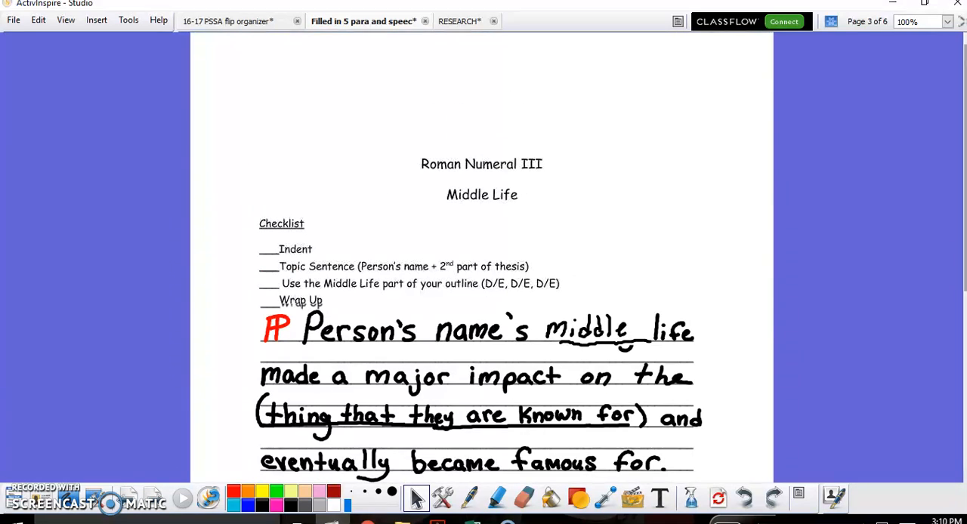
pyautogui.scroll(3)
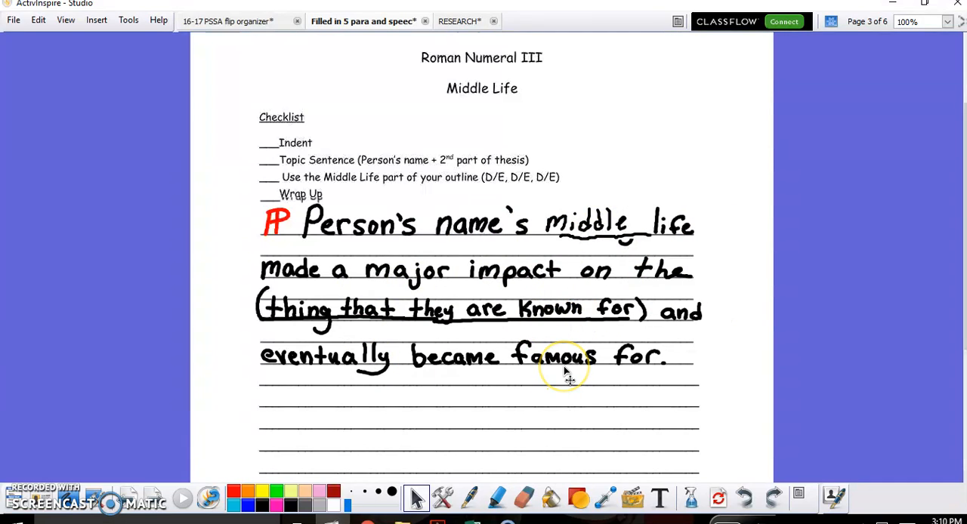
pyautogui.moveTo(568, 361)
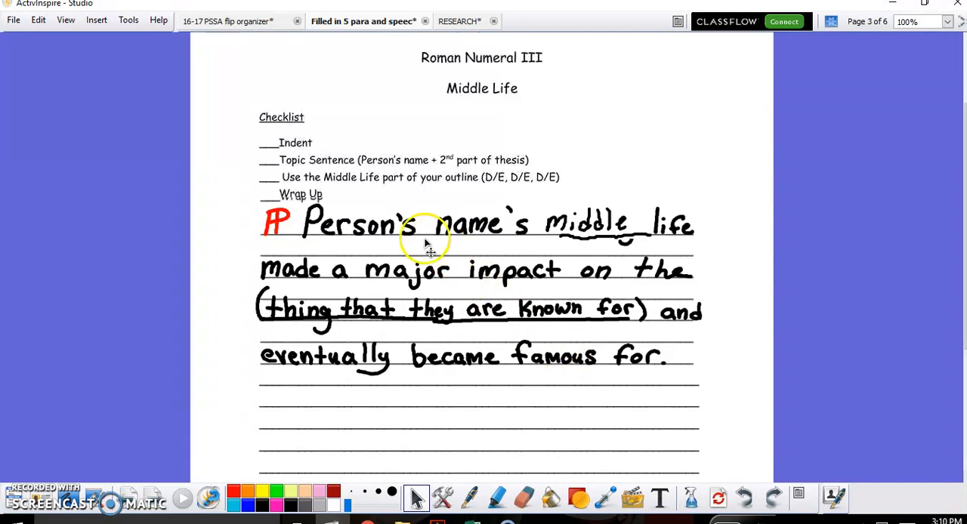
pyautogui.moveTo(234, 275)
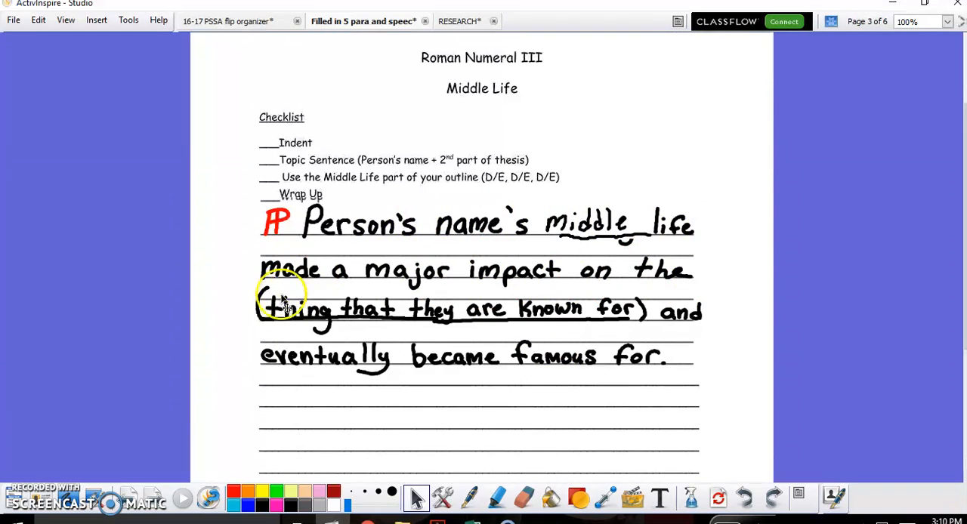
pyautogui.moveTo(683, 310)
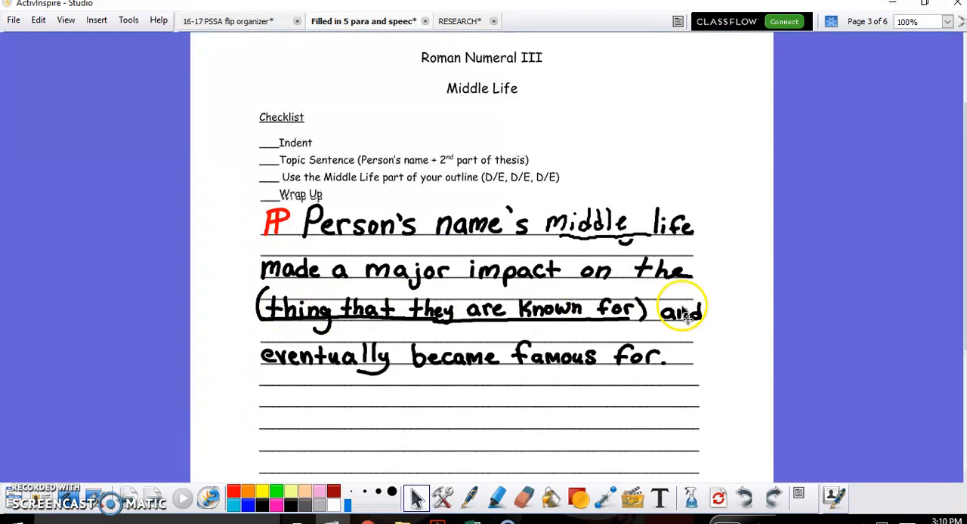
pyautogui.moveTo(703, 363)
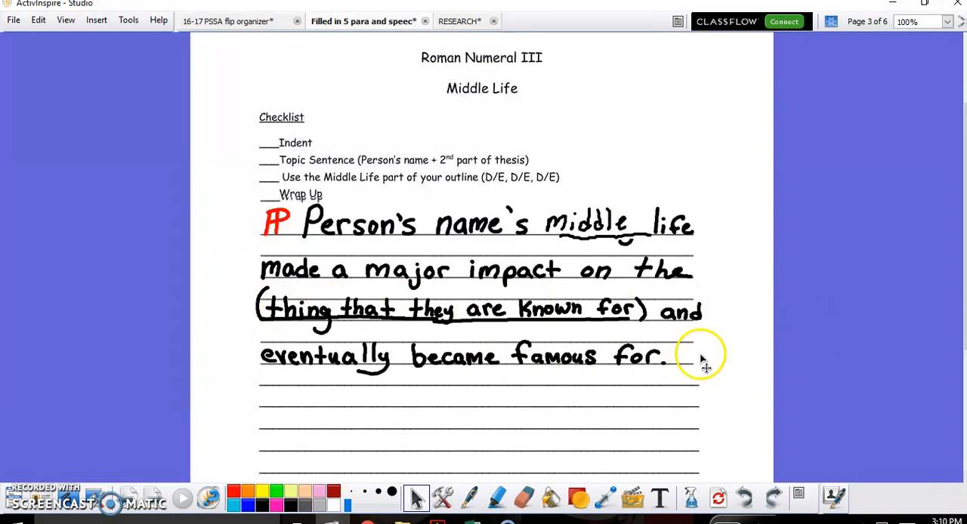
pyautogui.moveTo(489, 146)
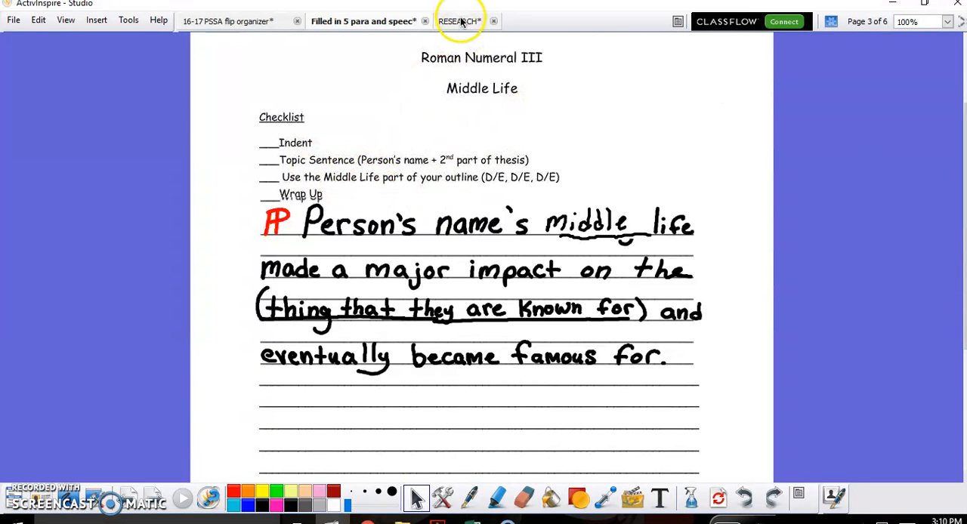
# Check the RESEARCH outline, then return to the Middle Life paragraph page.
pyautogui.click(458, 21)
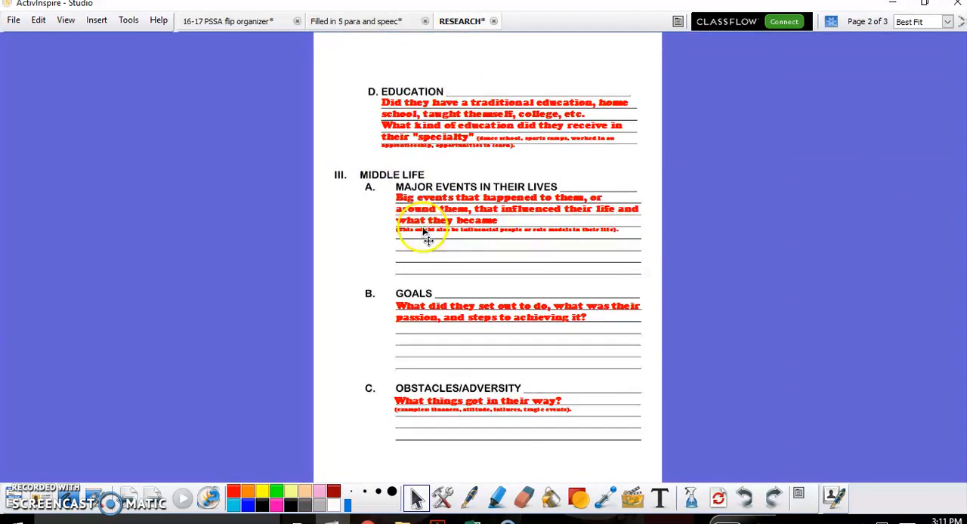
pyautogui.moveTo(499, 211)
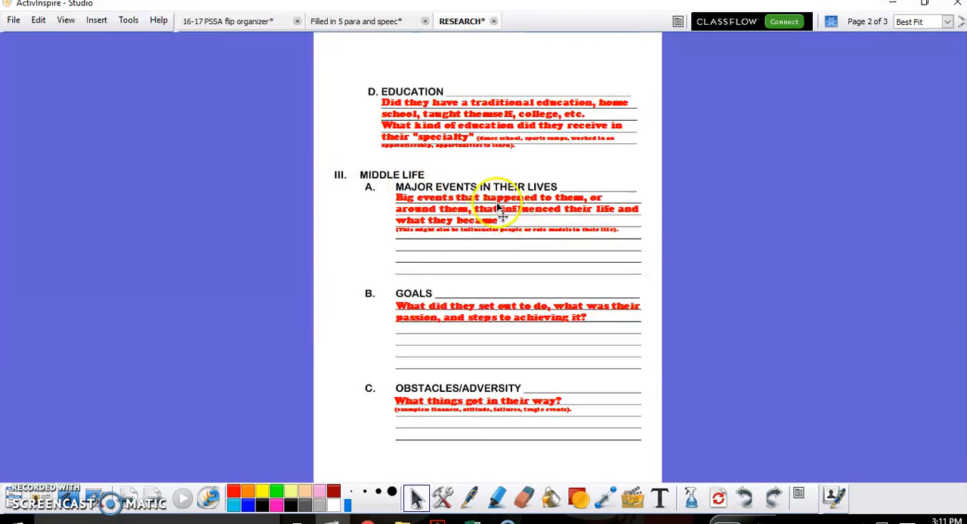
pyautogui.moveTo(469, 302)
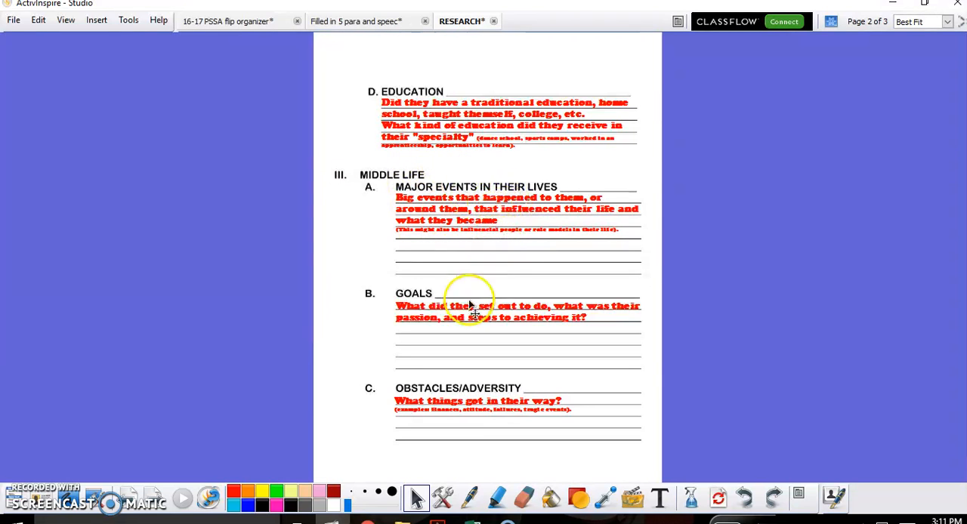
pyautogui.moveTo(467, 402)
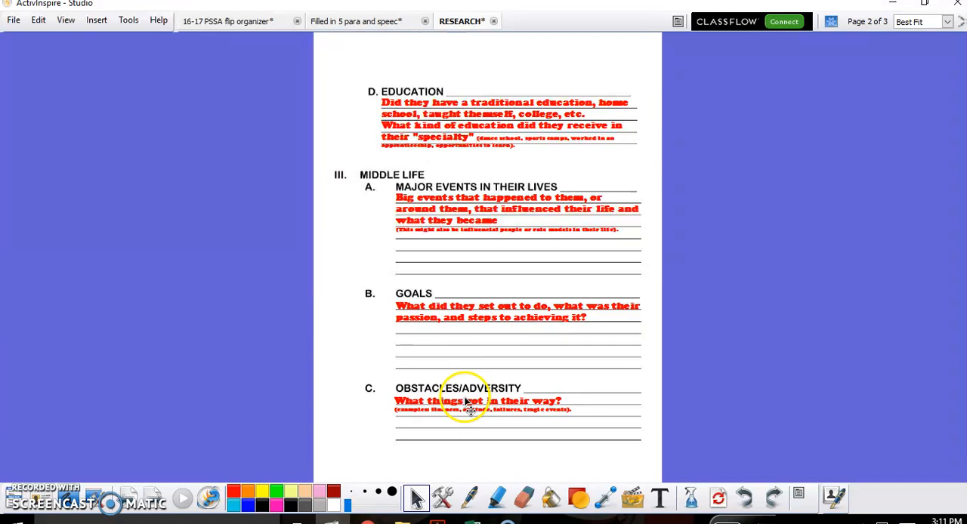
pyautogui.click(355, 21)
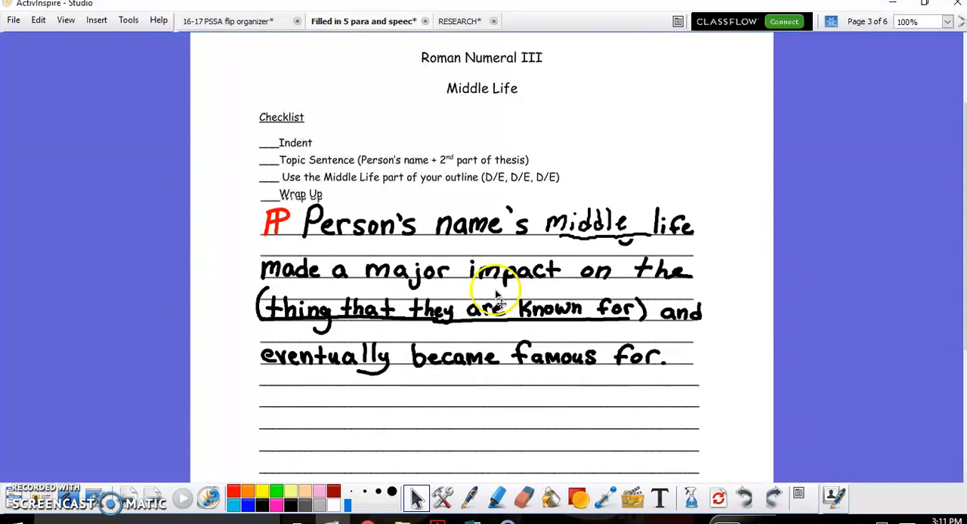
pyautogui.moveTo(513, 336)
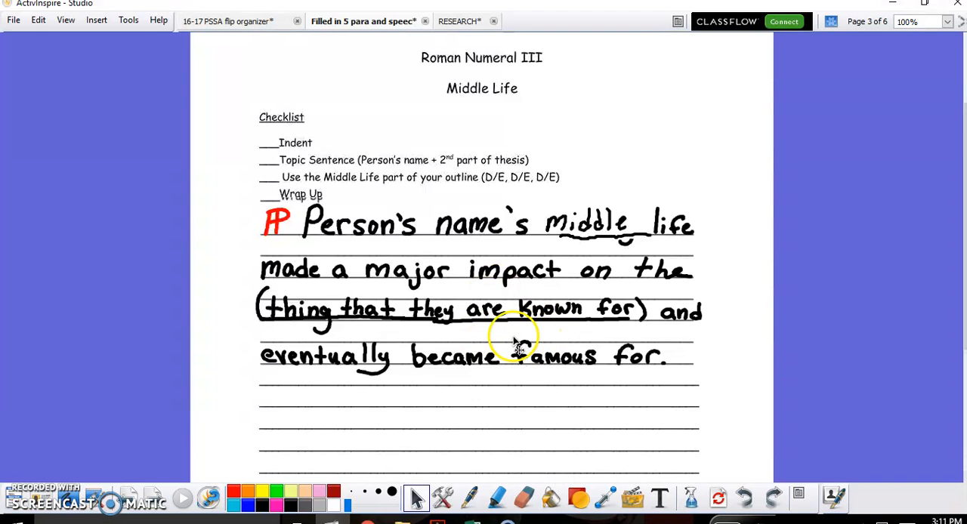
pyautogui.moveTo(243, 434)
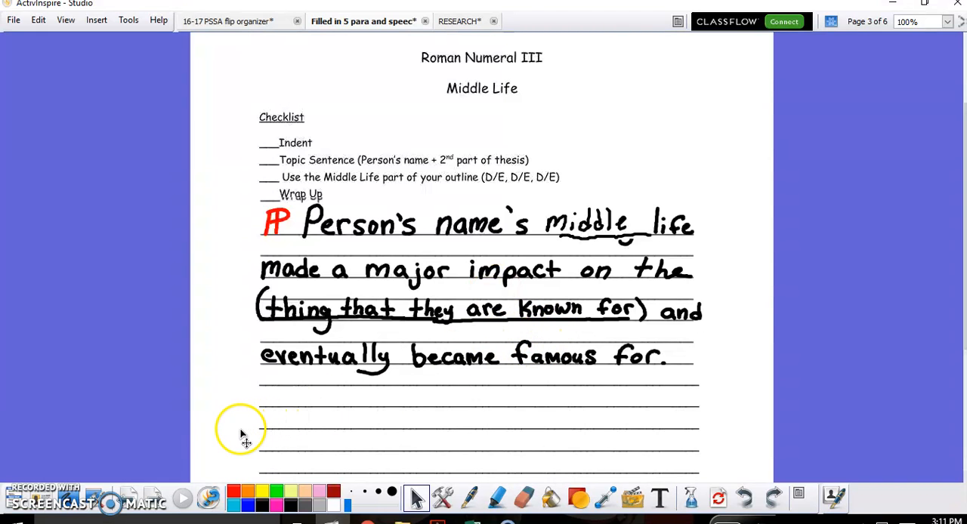
# Scroll the essay flipchart to page 4, the Later Life template.
pyautogui.scroll(-3)
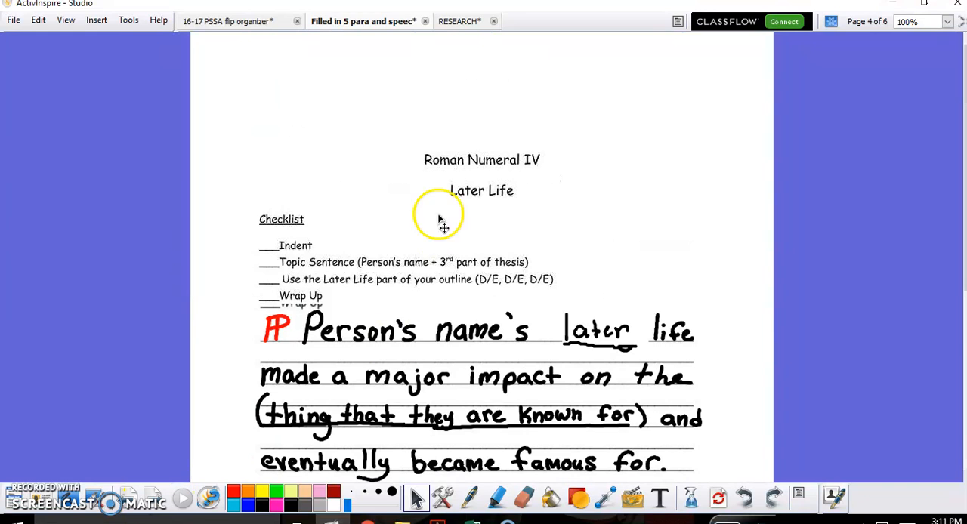
pyautogui.moveTo(483, 287)
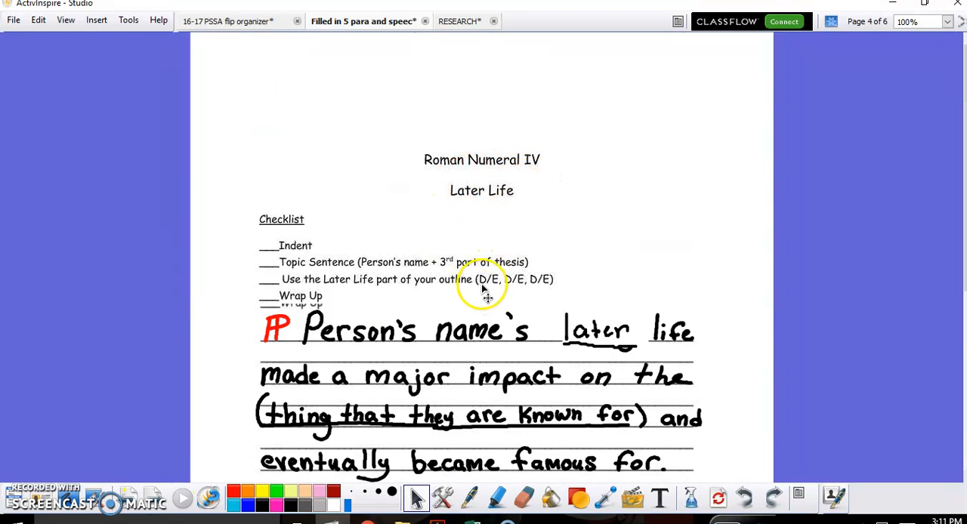
pyautogui.moveTo(536, 355)
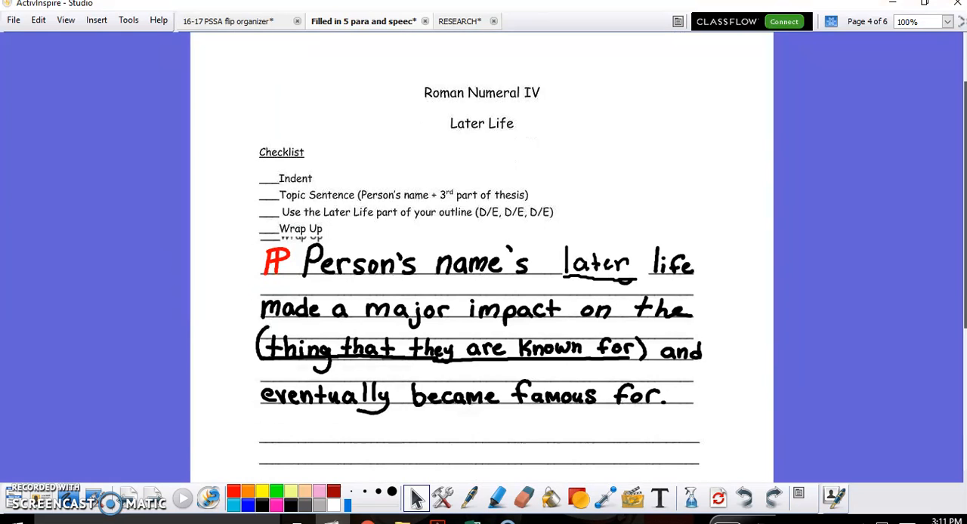
pyautogui.scroll(3)
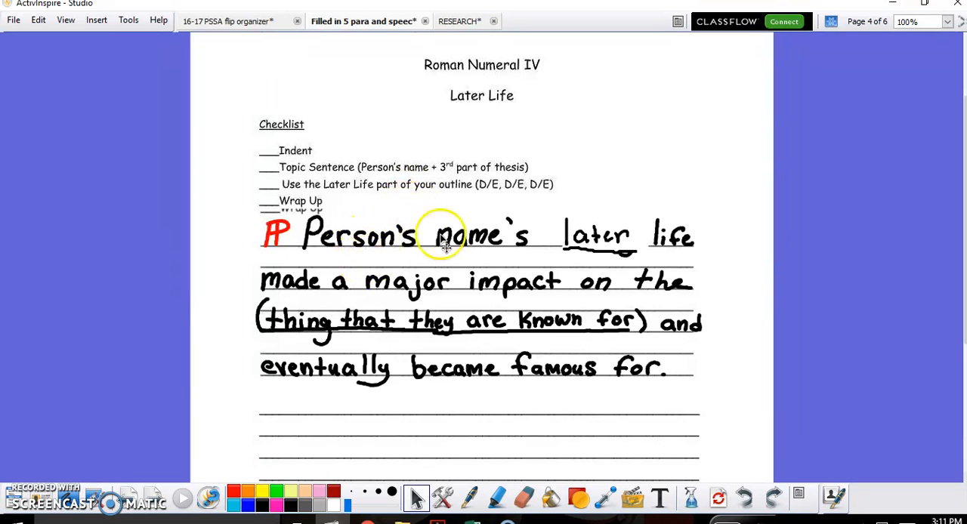
pyautogui.moveTo(679, 290)
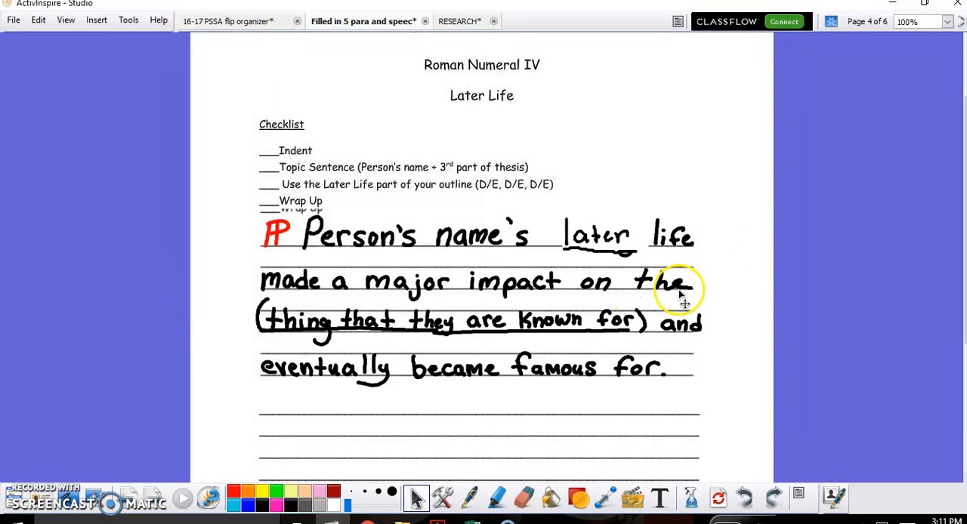
pyautogui.moveTo(605, 343)
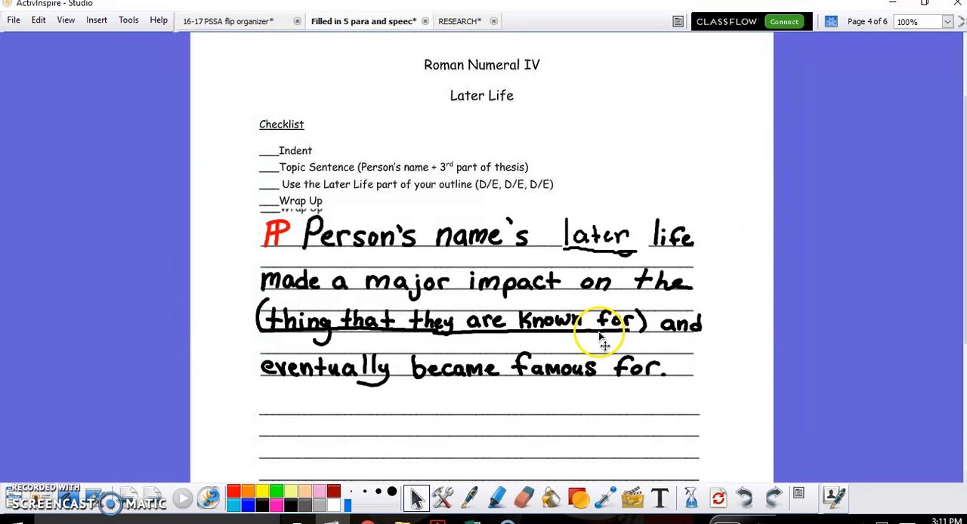
pyautogui.moveTo(604, 389)
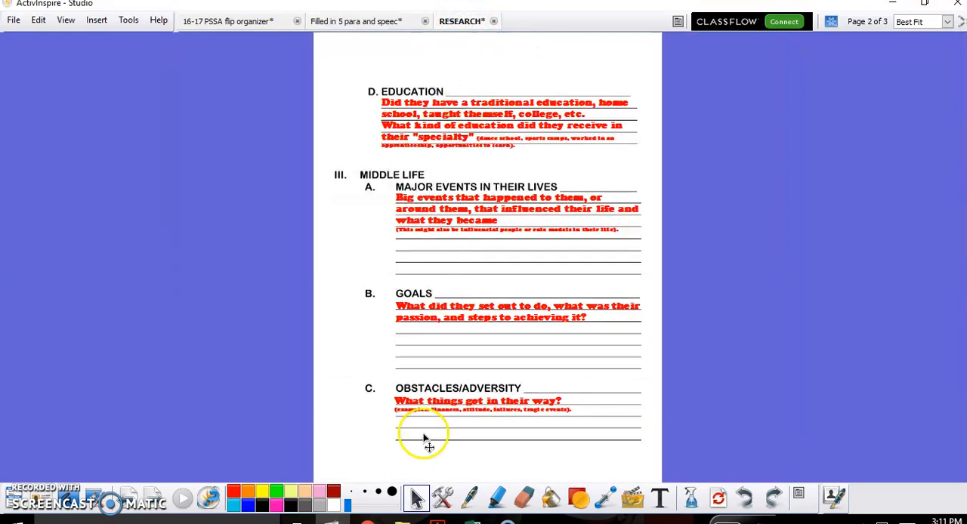
pyautogui.scroll(-3)
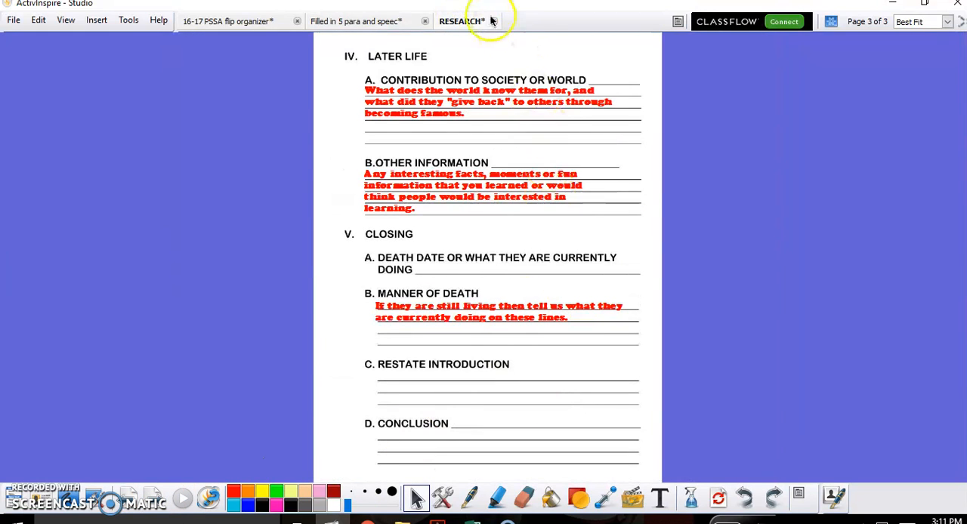
pyautogui.moveTo(453, 113)
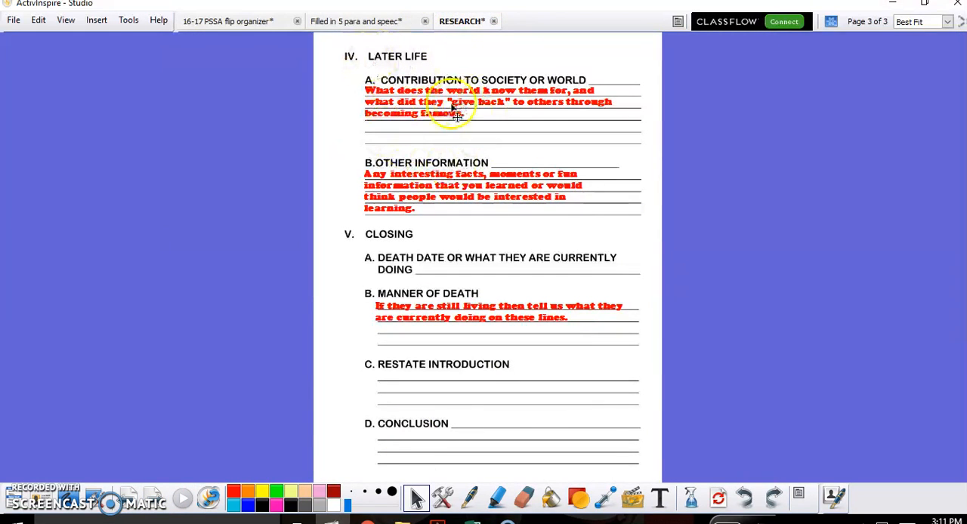
pyautogui.moveTo(487, 177)
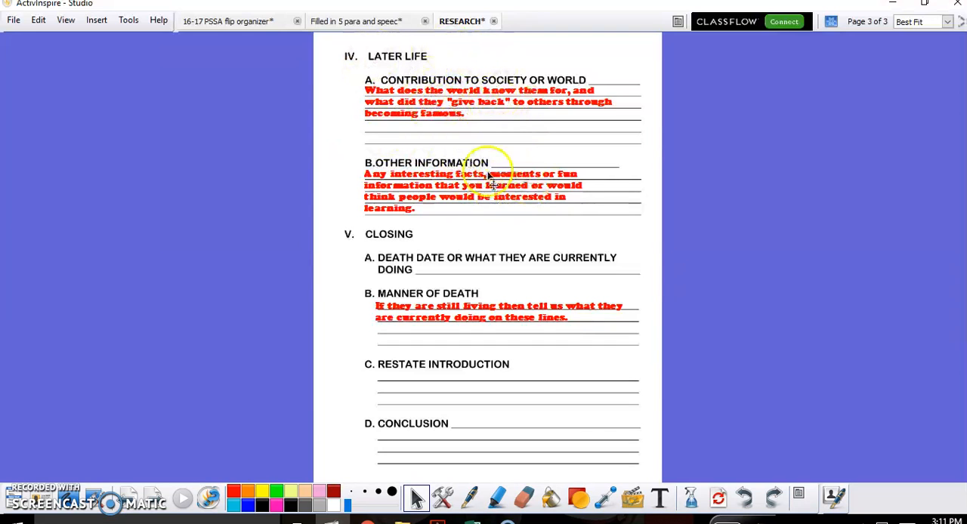
pyautogui.moveTo(540, 197)
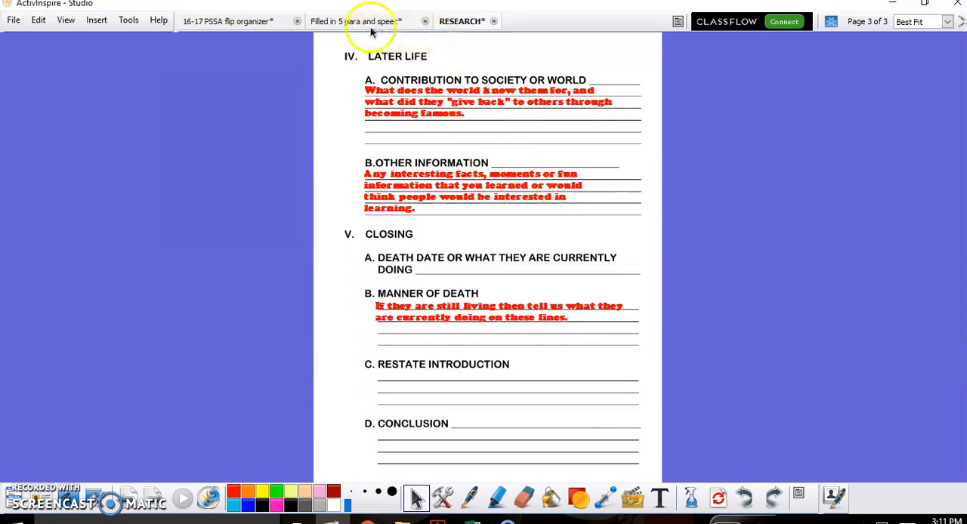
pyautogui.click(362, 21)
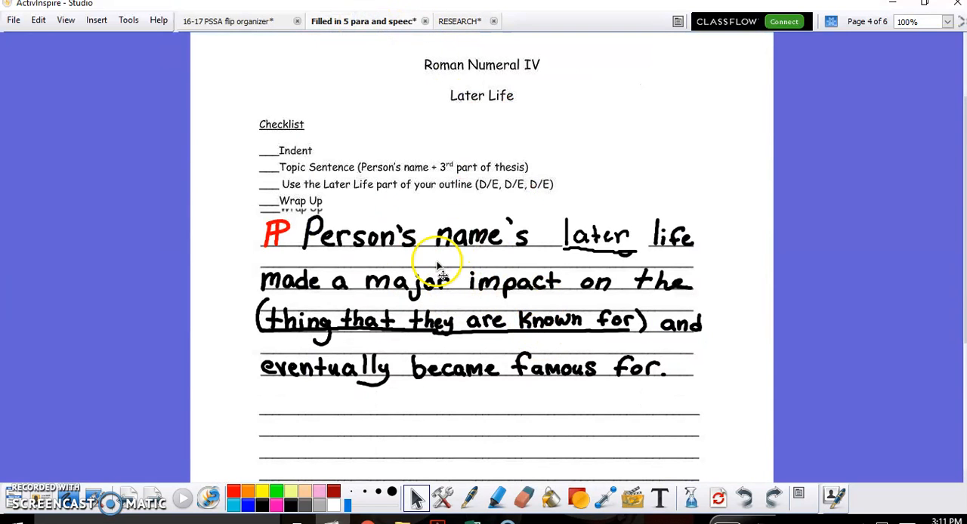
pyautogui.moveTo(521, 291)
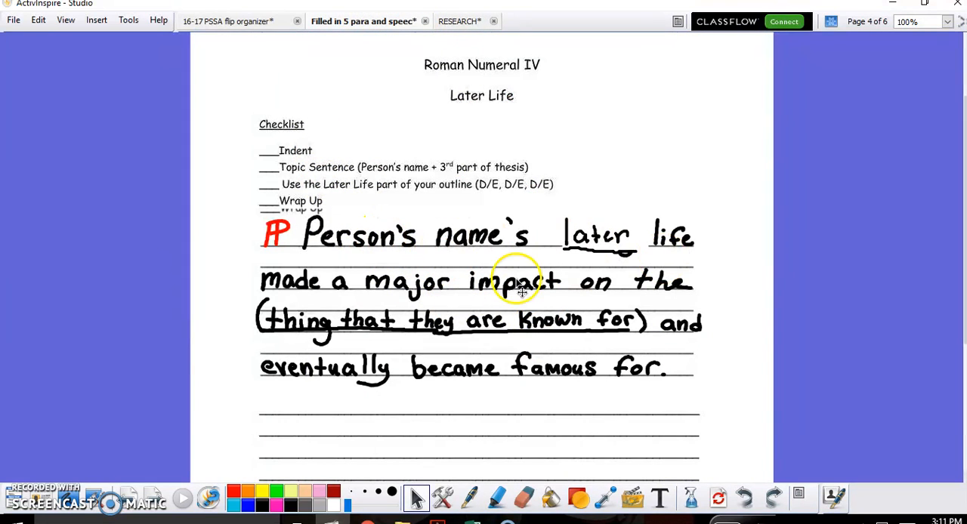
pyautogui.moveTo(600, 346)
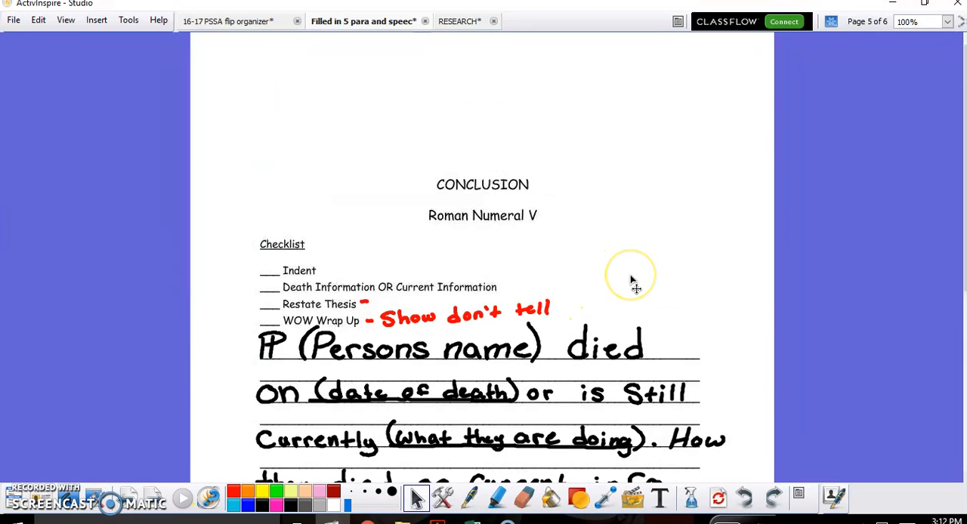
pyautogui.moveTo(635, 285)
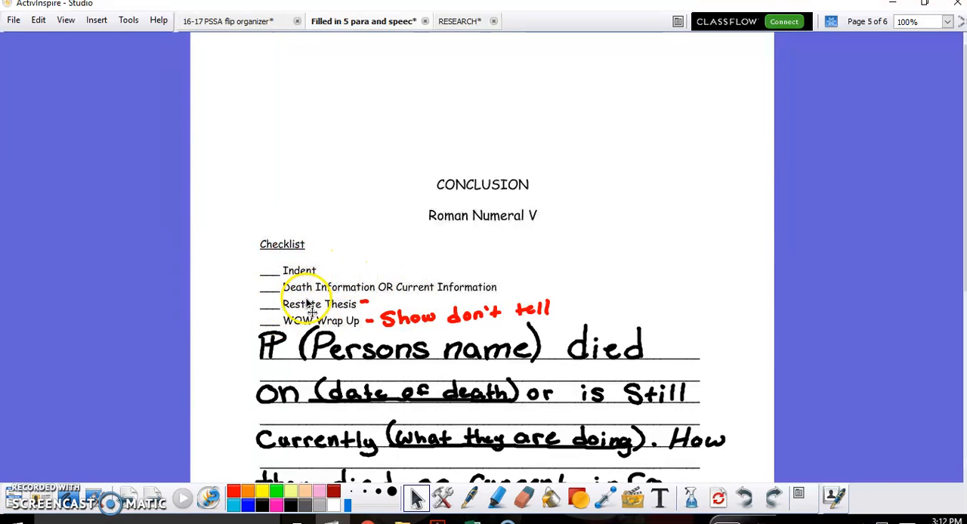
pyautogui.moveTo(404, 295)
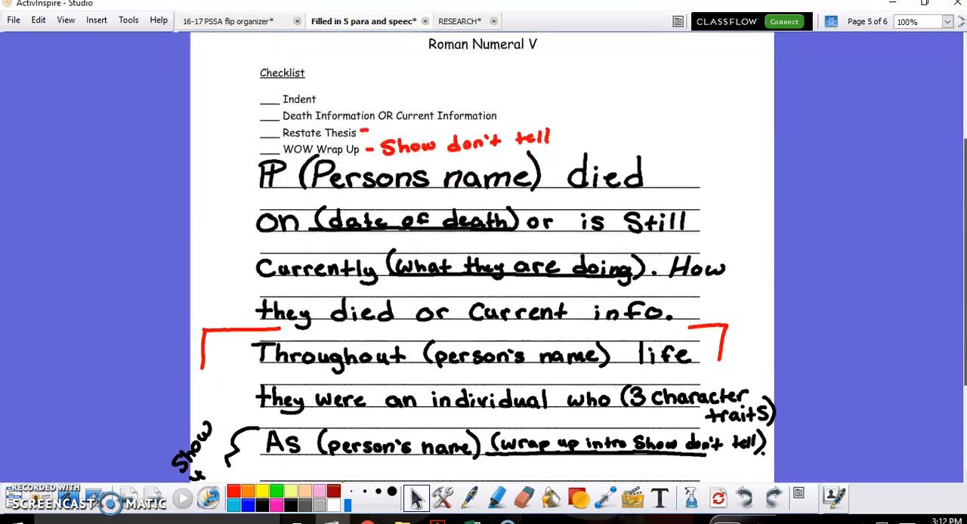
# Scroll the essay flipchart down to the page 5 Conclusion template.
pyautogui.scroll(-3)
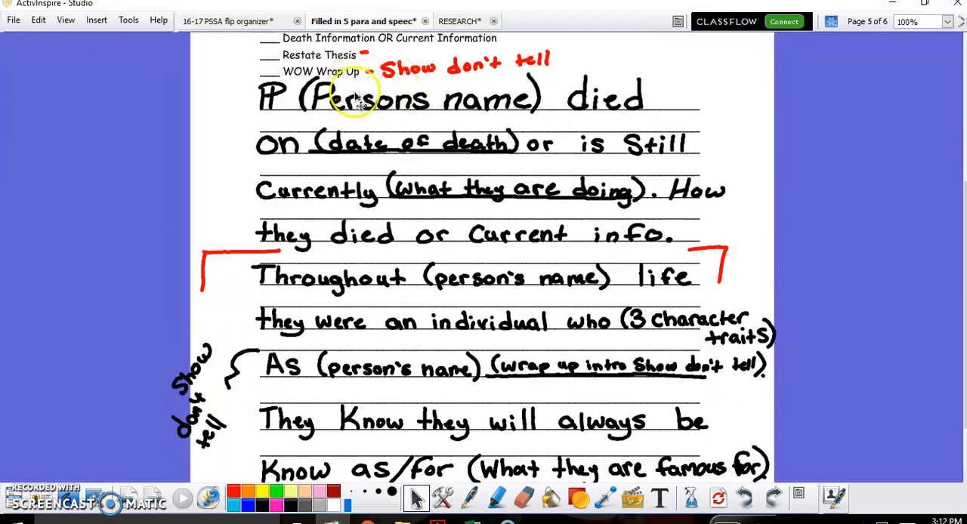
pyautogui.moveTo(389, 147)
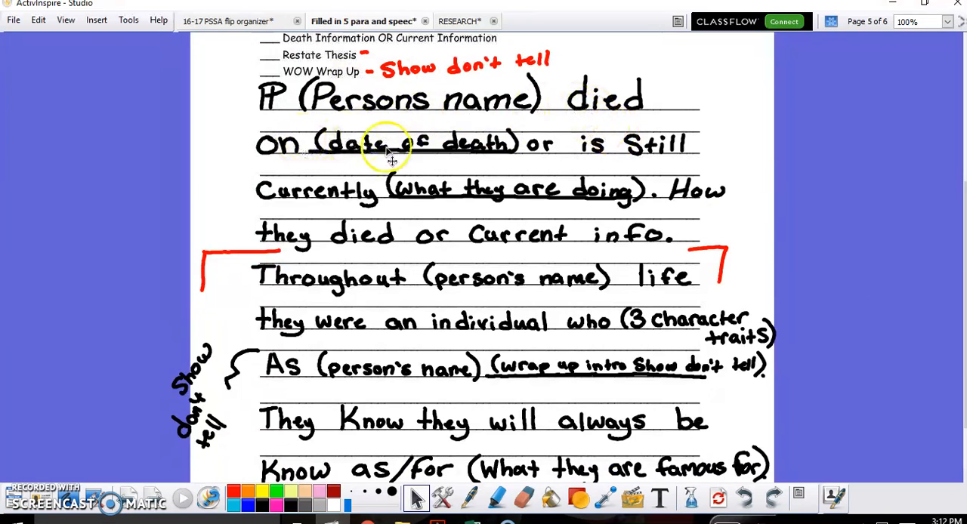
pyautogui.moveTo(370, 200)
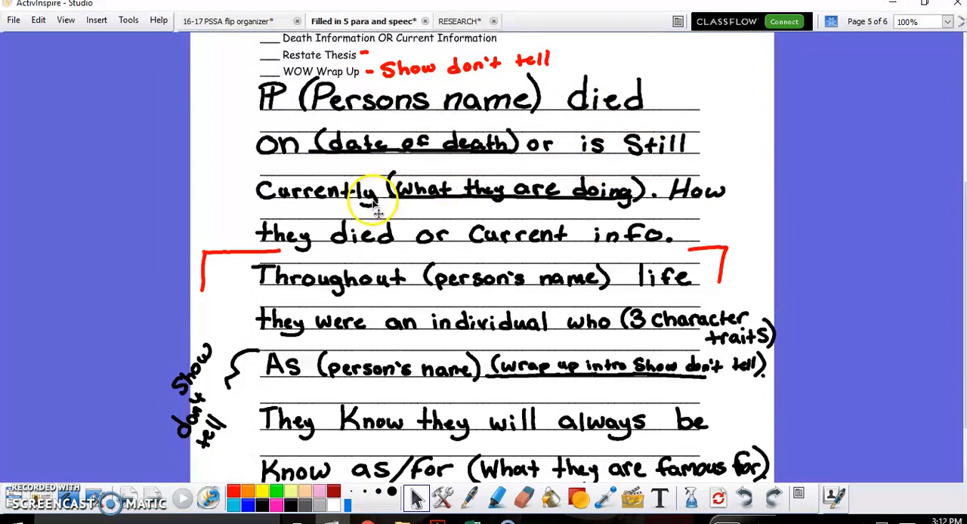
pyautogui.moveTo(714, 204)
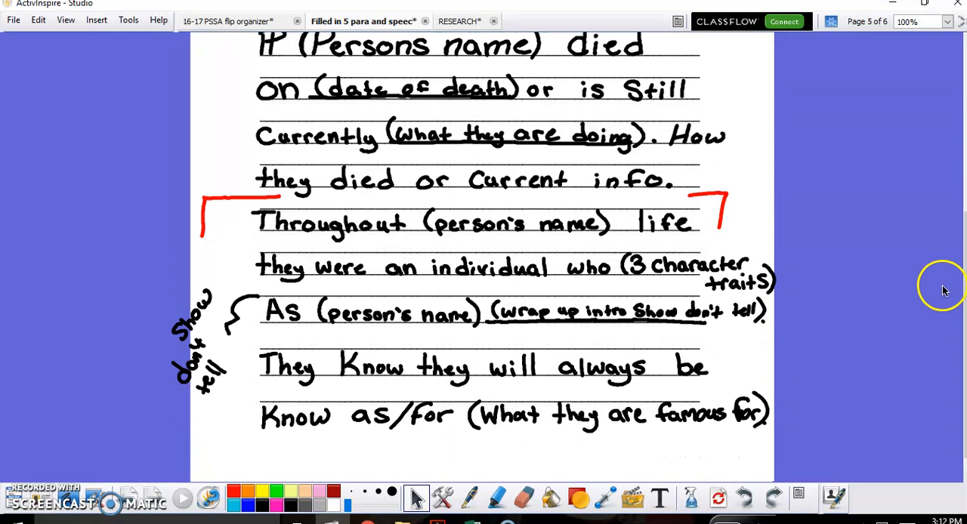
pyautogui.moveTo(355, 230)
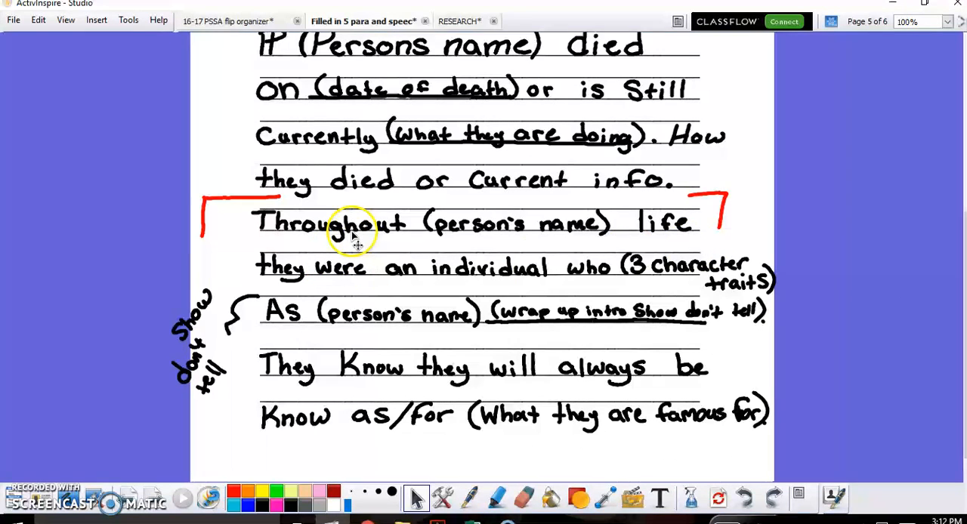
pyautogui.moveTo(392, 295)
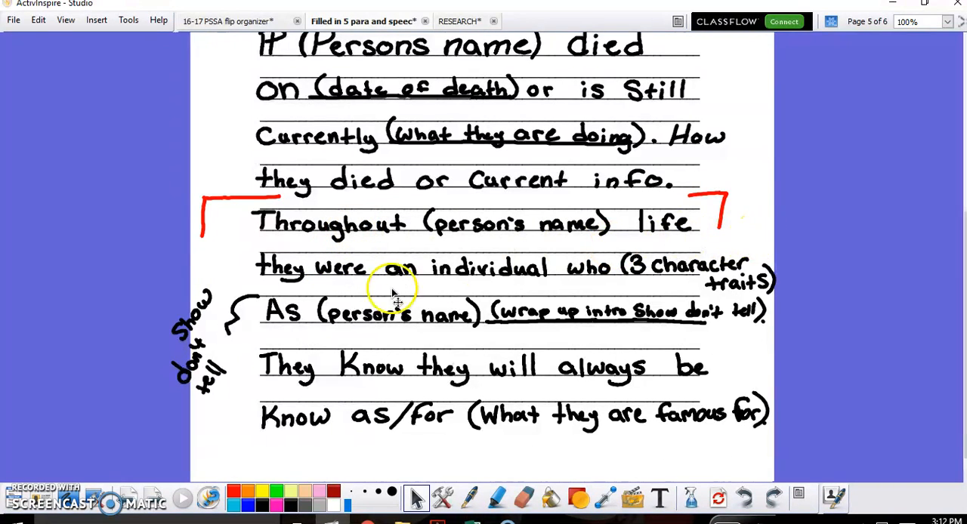
pyautogui.moveTo(654, 283)
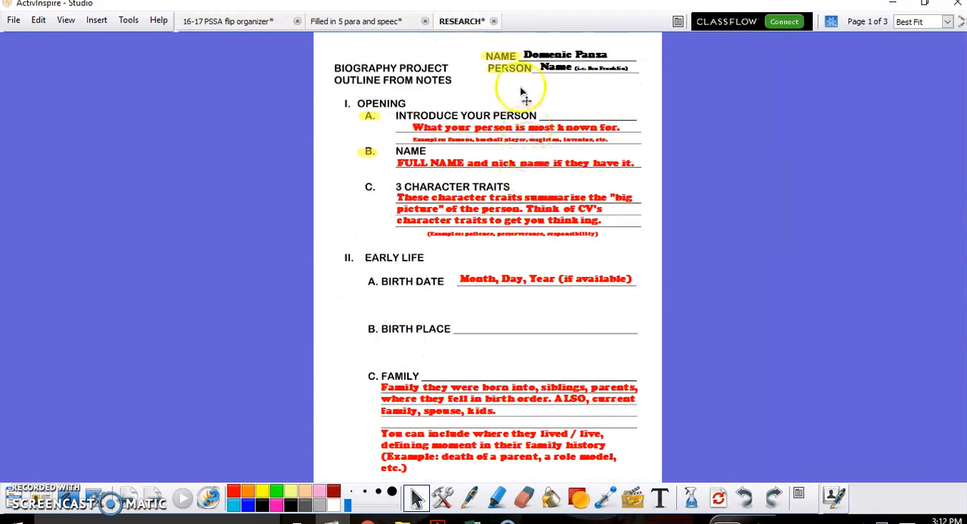
pyautogui.moveTo(487, 224)
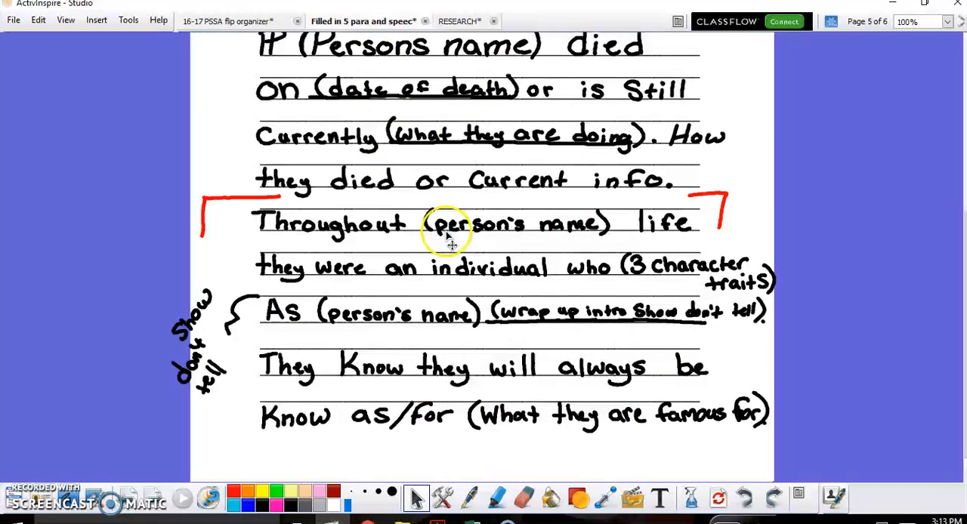
pyautogui.moveTo(27, 479)
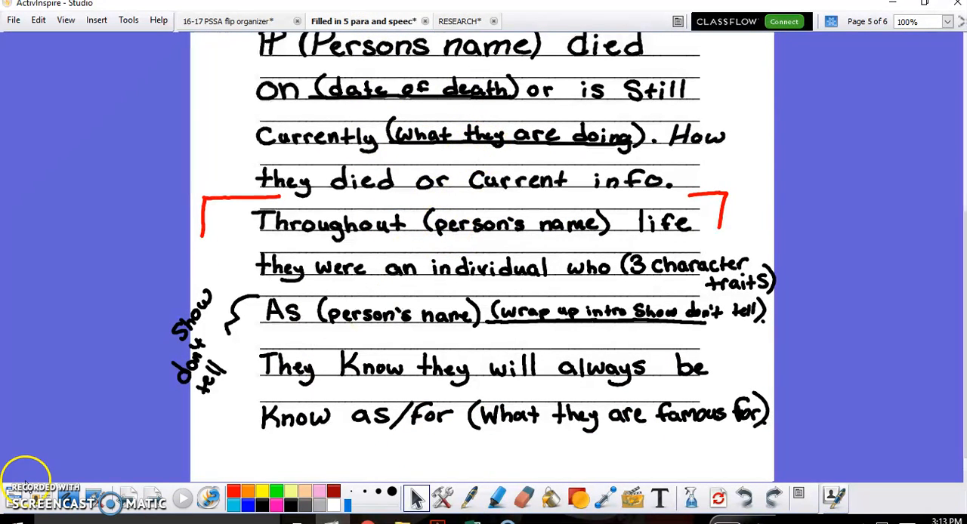